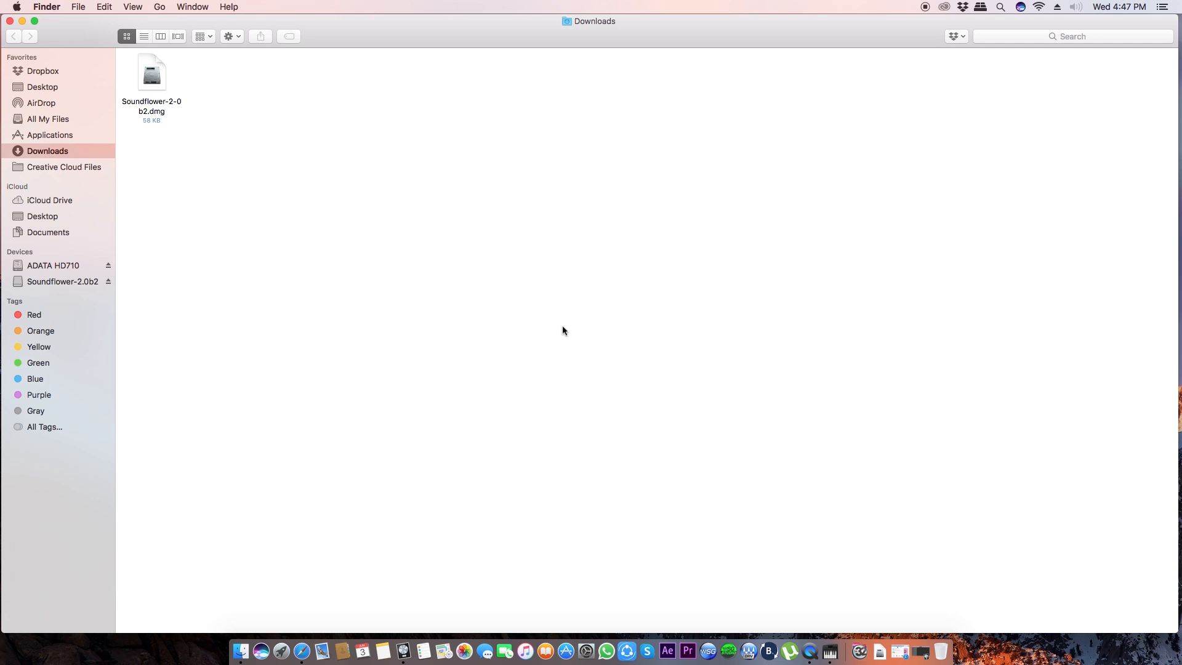
pyautogui.moveTo(178, 122)
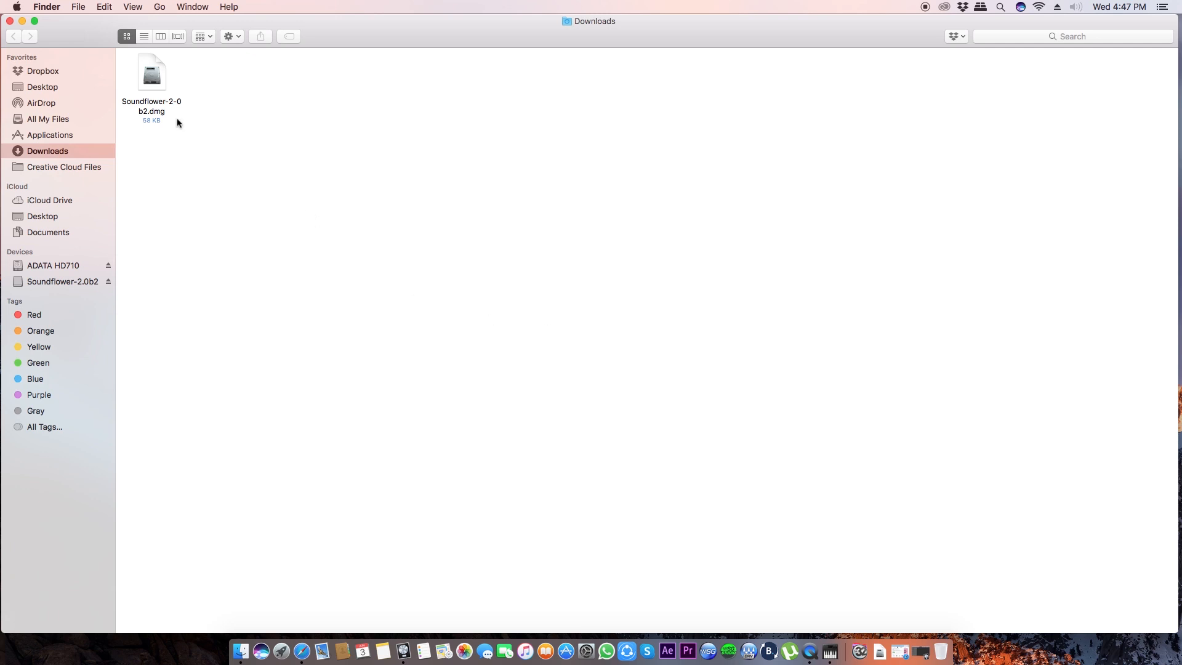
# Mount the Soundflower disk image and try running Soundflower.pkg, triggering the unidentified-developer warning.
pyautogui.click(151, 72)
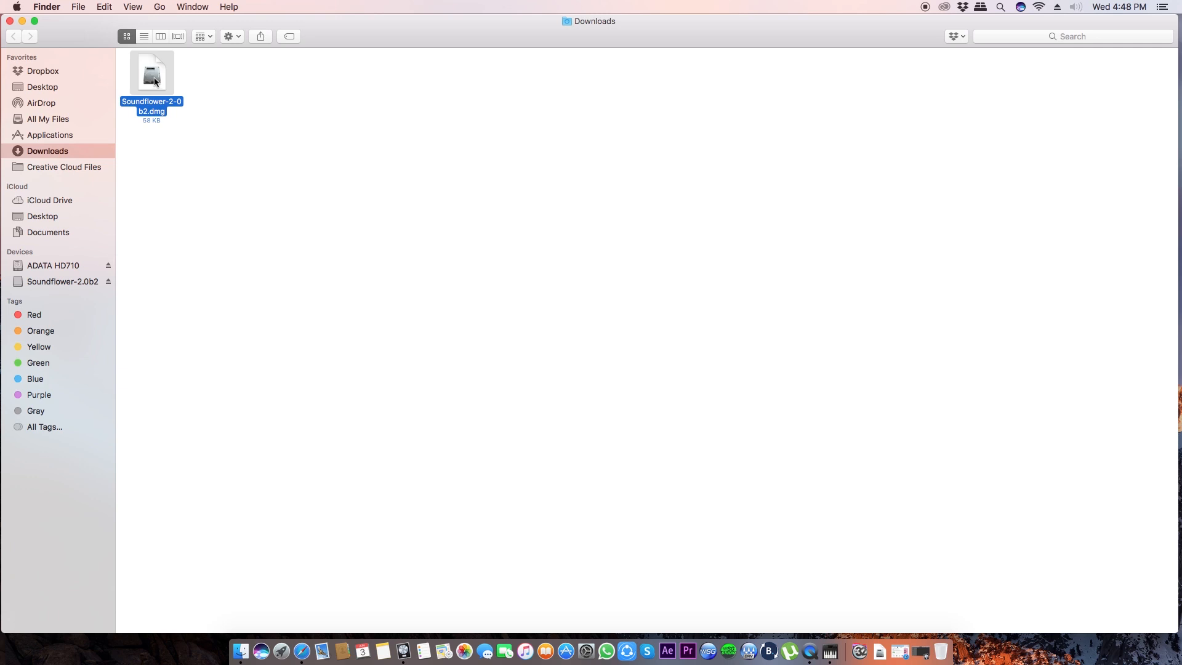
pyautogui.moveTo(404, 189)
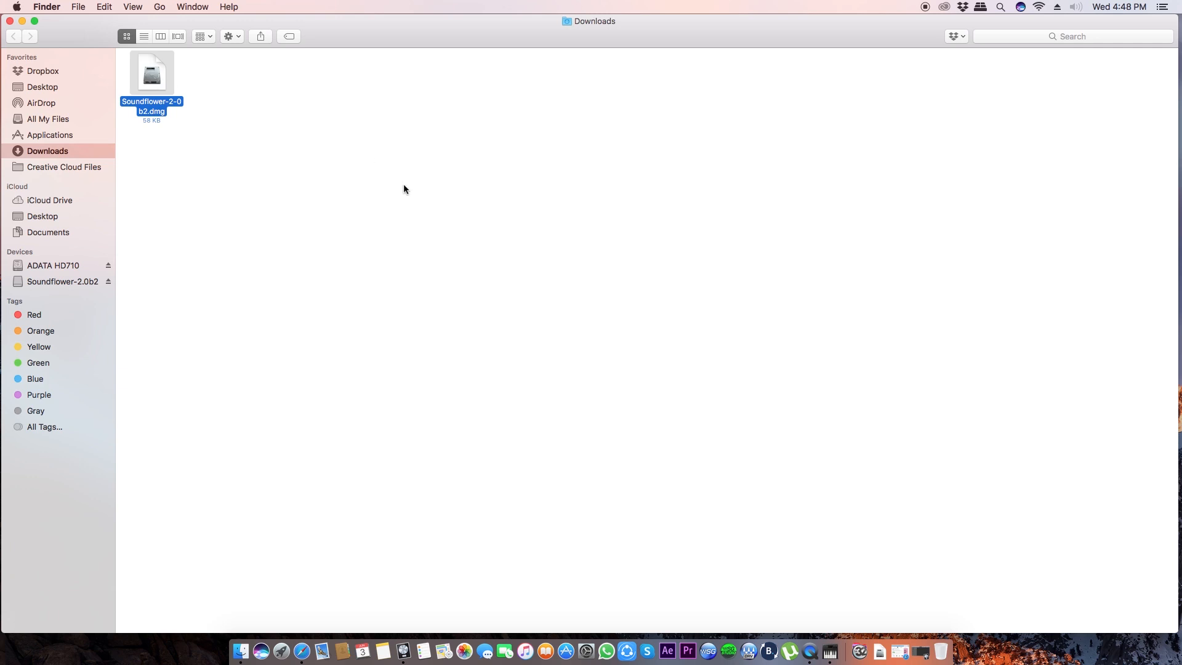
pyautogui.doubleClick(151, 72)
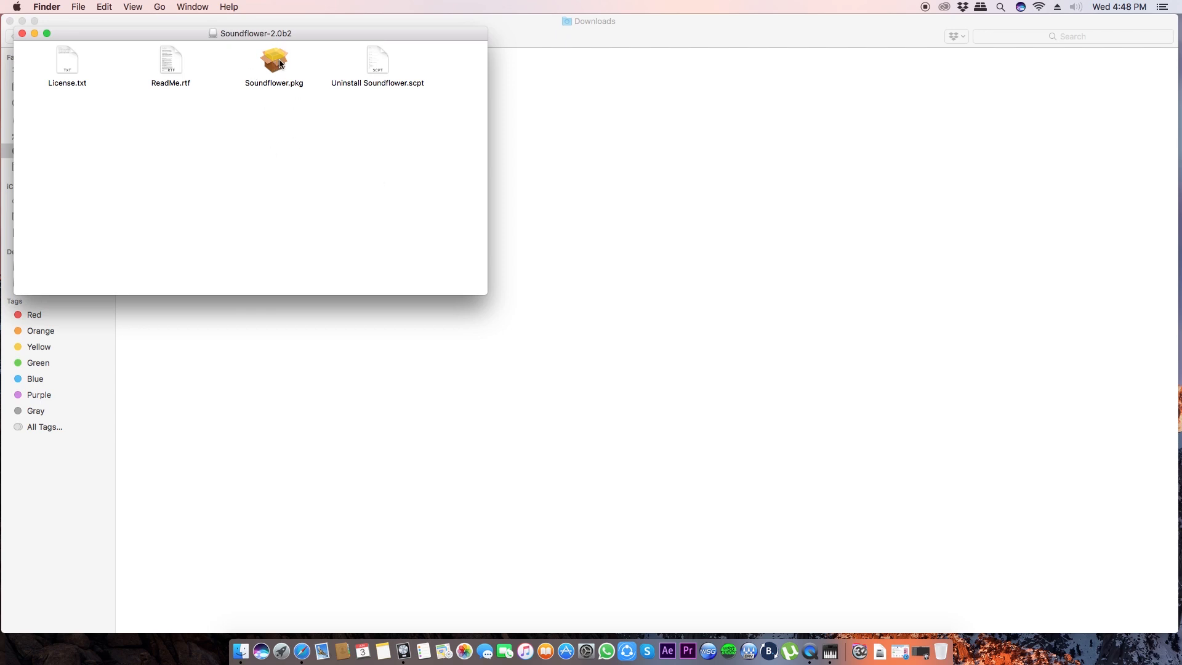
pyautogui.click(274, 61)
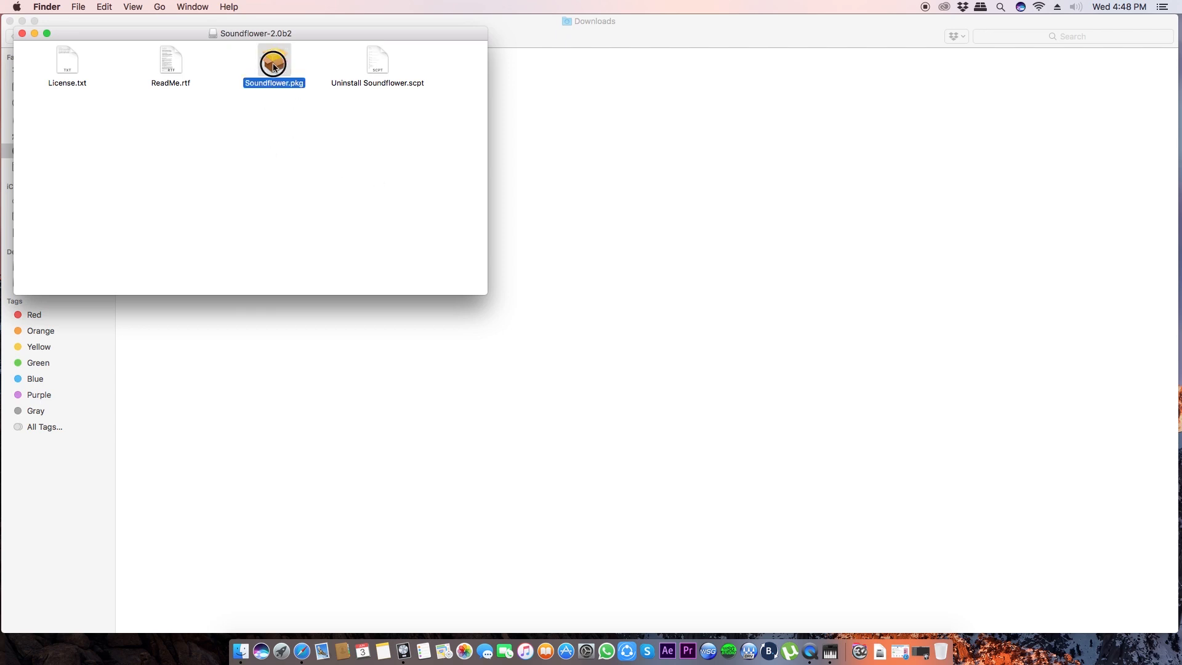
pyautogui.doubleClick(273, 61)
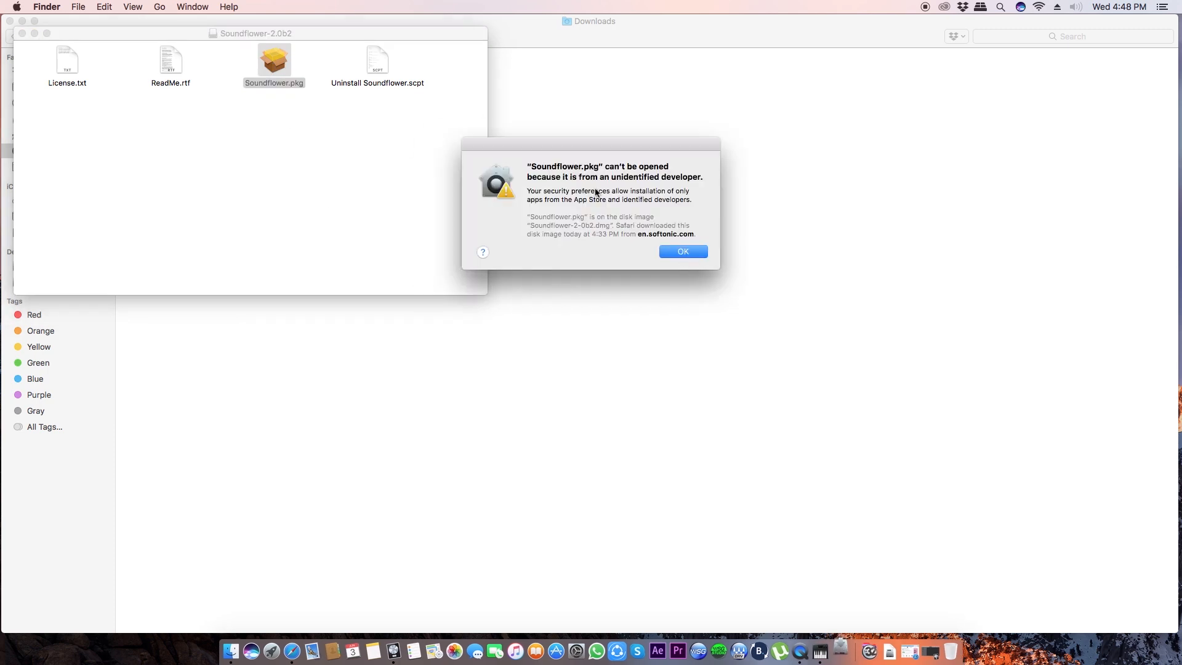
pyautogui.moveTo(664, 268)
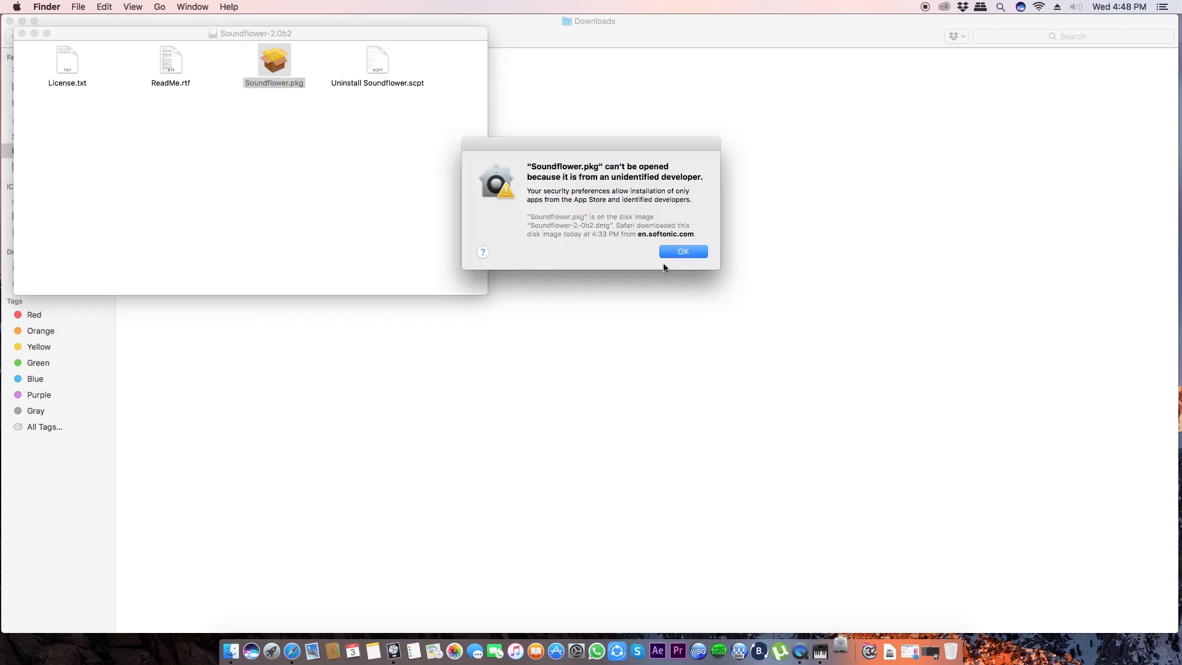
pyautogui.moveTo(691, 264)
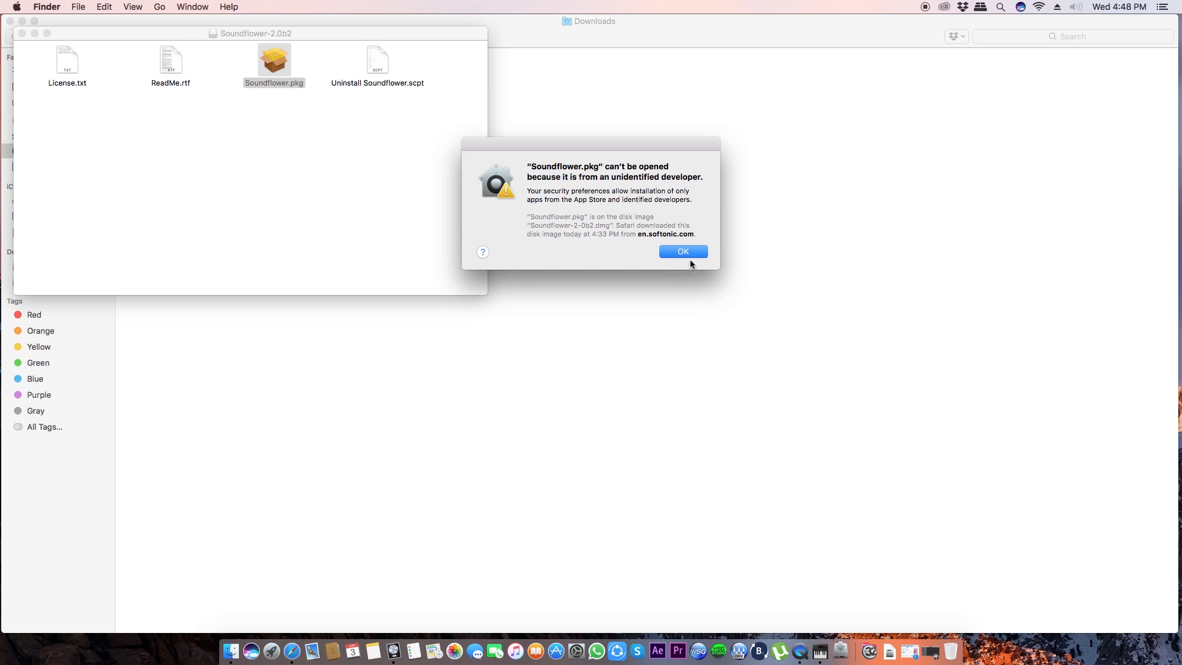
# Dismiss the unidentified-developer warning and close the Soundflower-2.0b2 window.
pyautogui.click(682, 252)
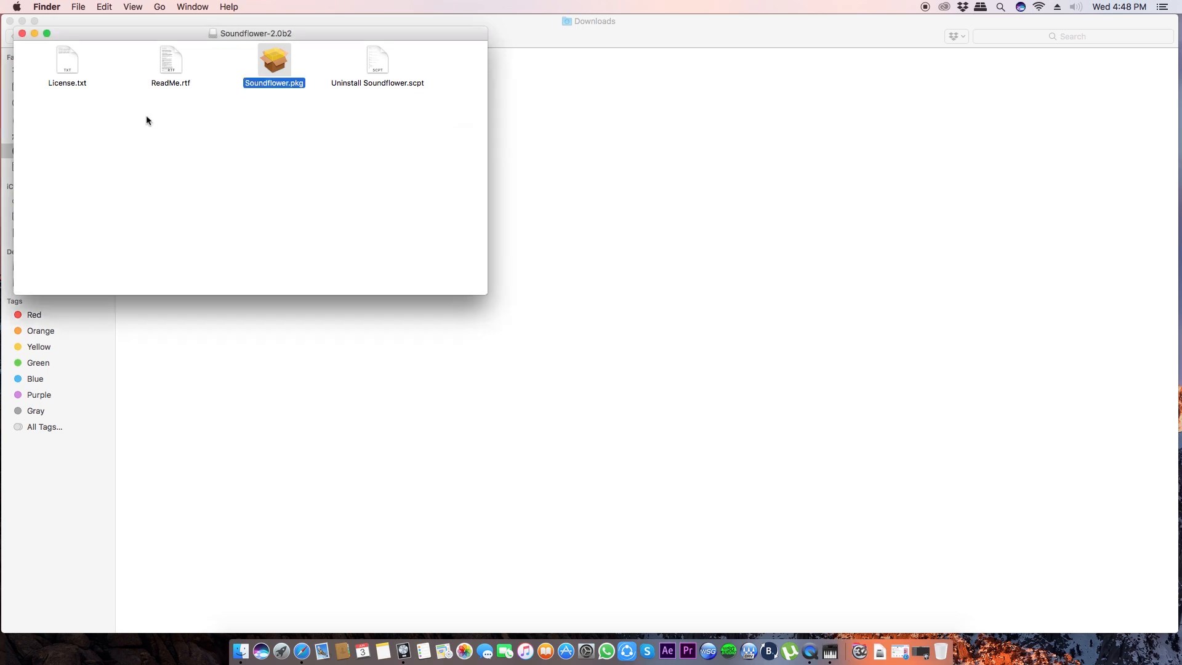
pyautogui.click(16, 6)
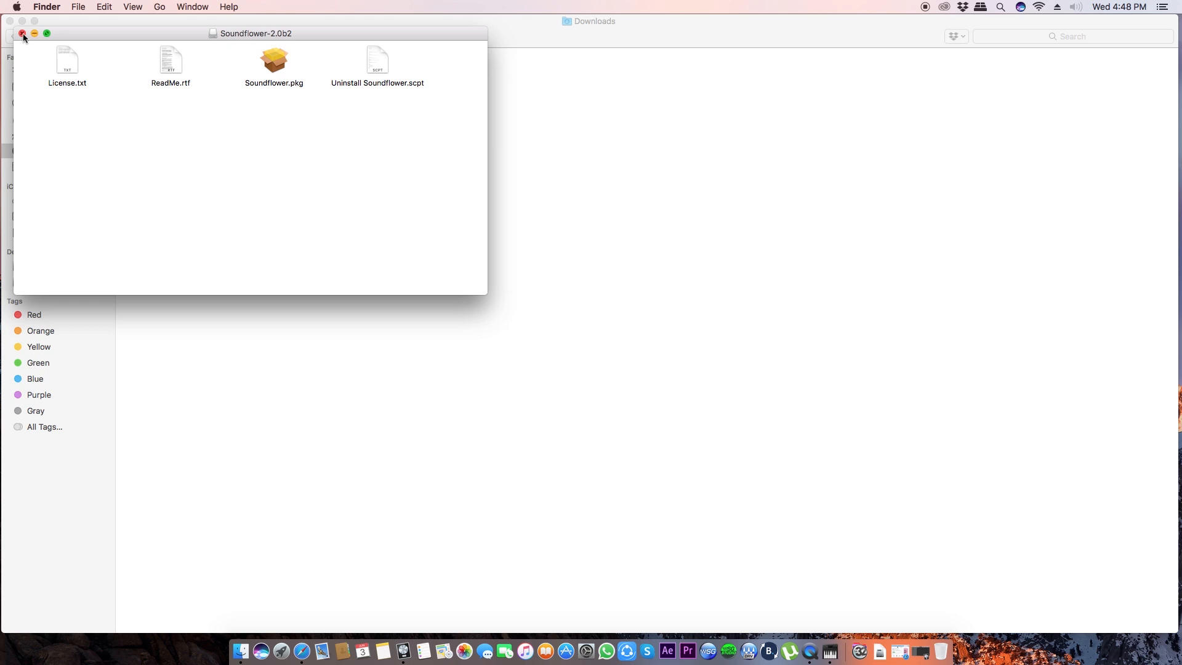
pyautogui.click(22, 33)
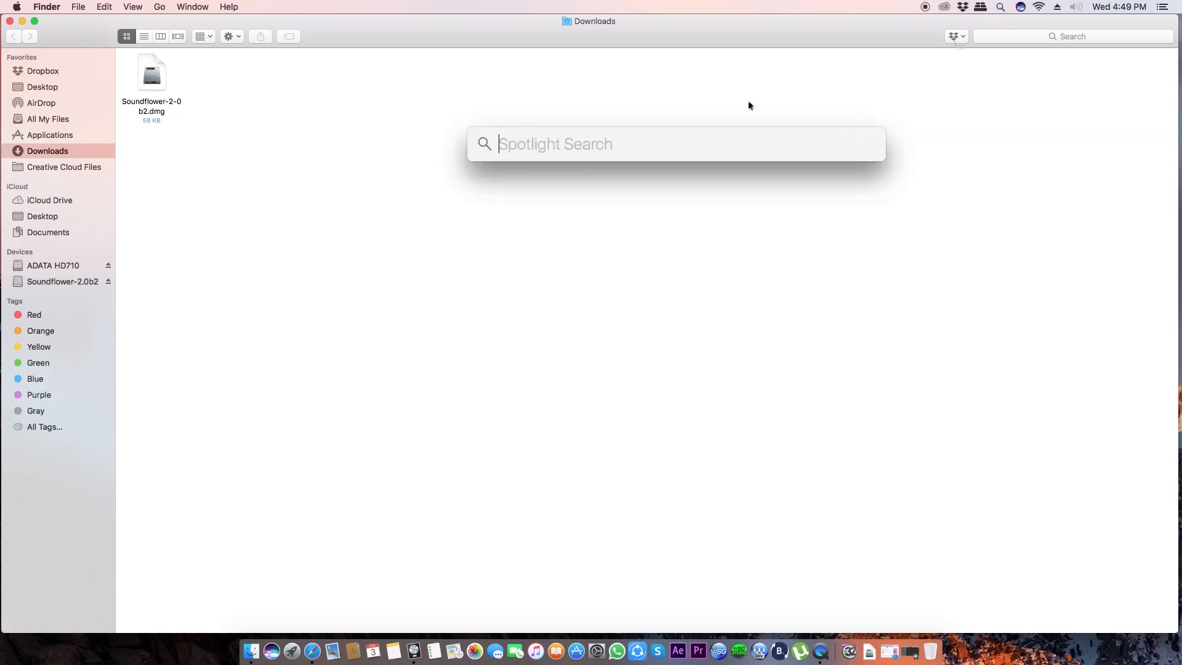
# Search Spotlight for "midi" to launch Audio MIDI Setup.
pyautogui.write('mi')
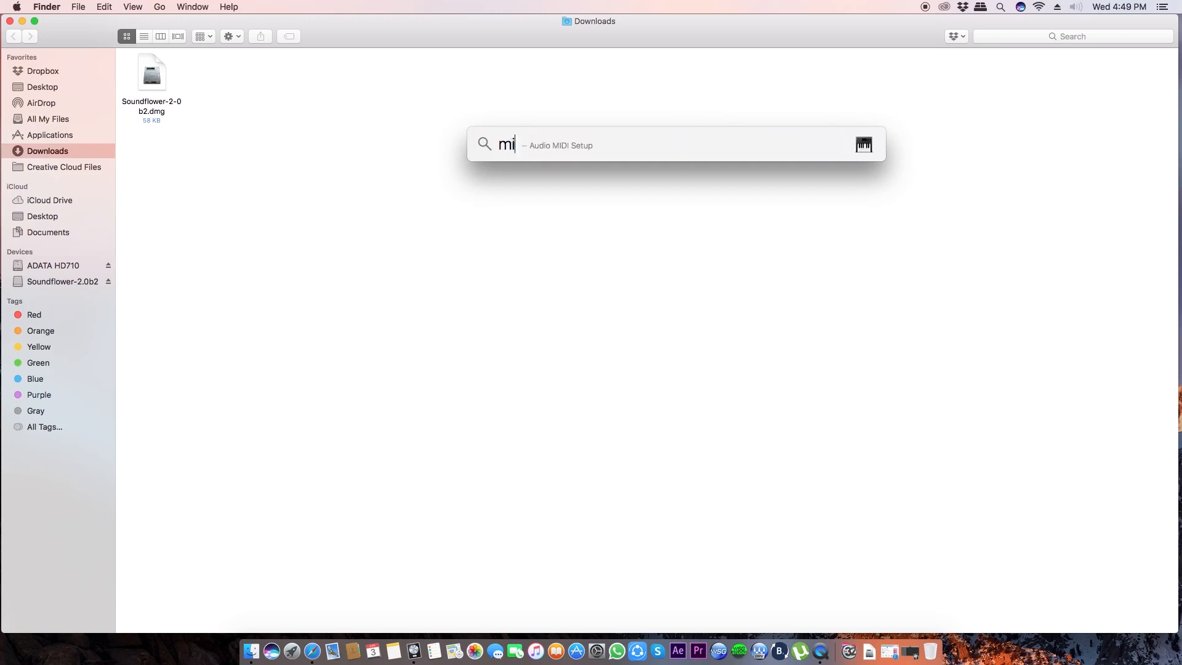
pyautogui.write('di')
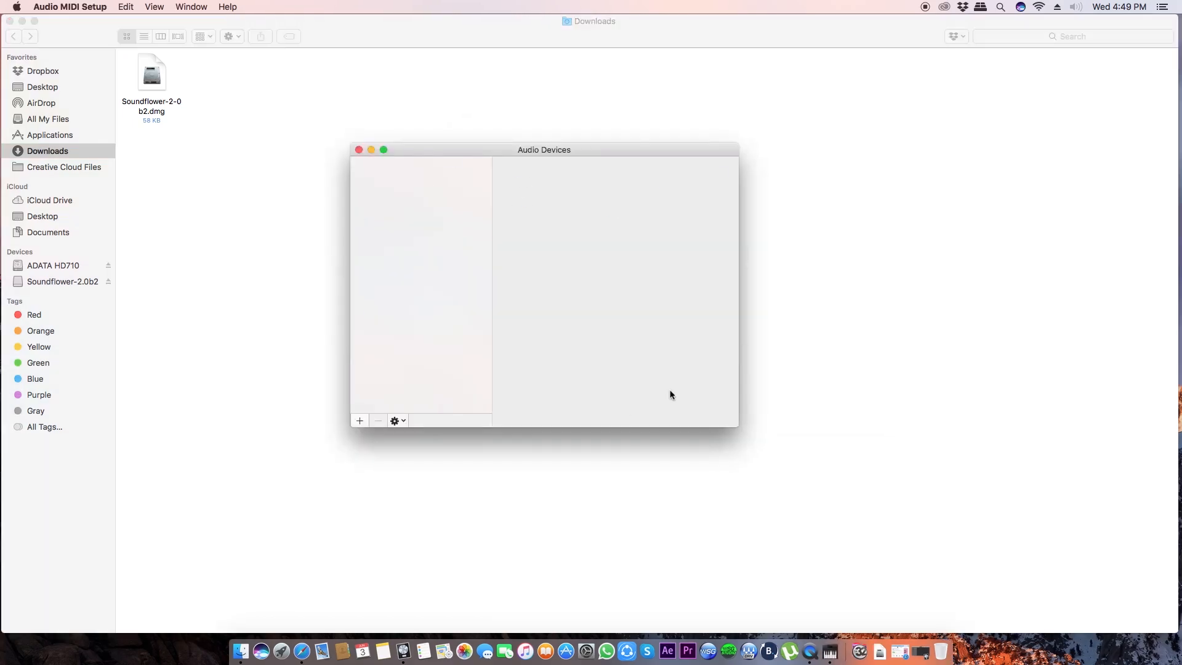
# View the Quicktime Player aggregate device combining Scarlett 2i2 USB and Built-in Microphone.
pyautogui.click(359, 420)
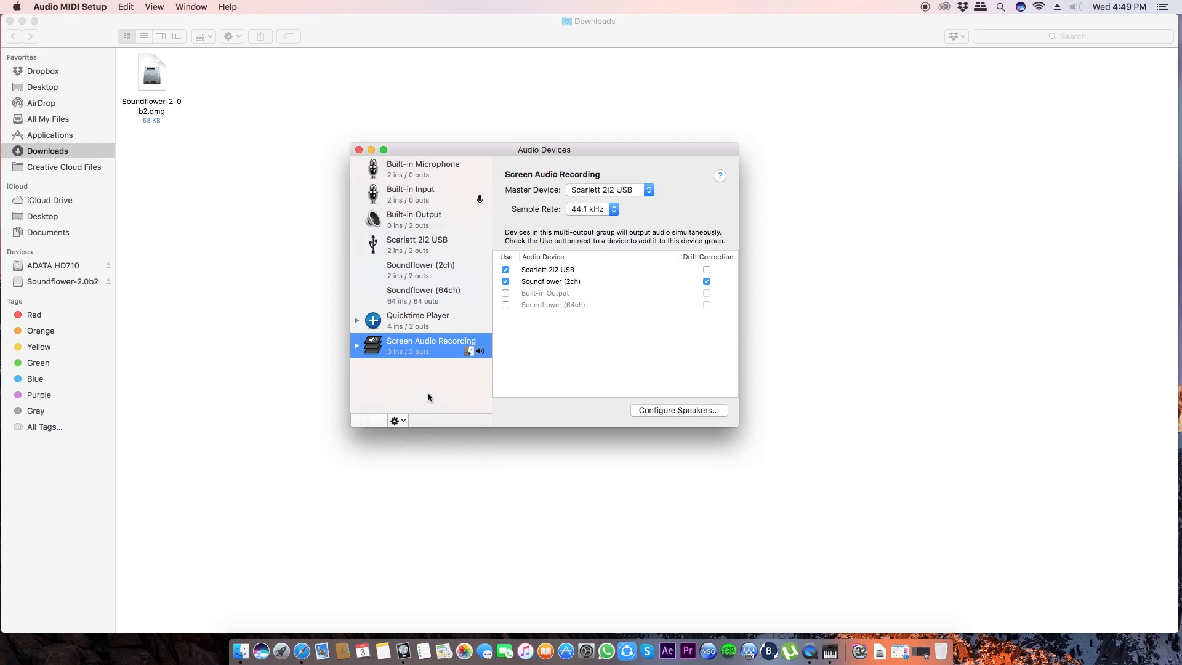
pyautogui.click(418, 321)
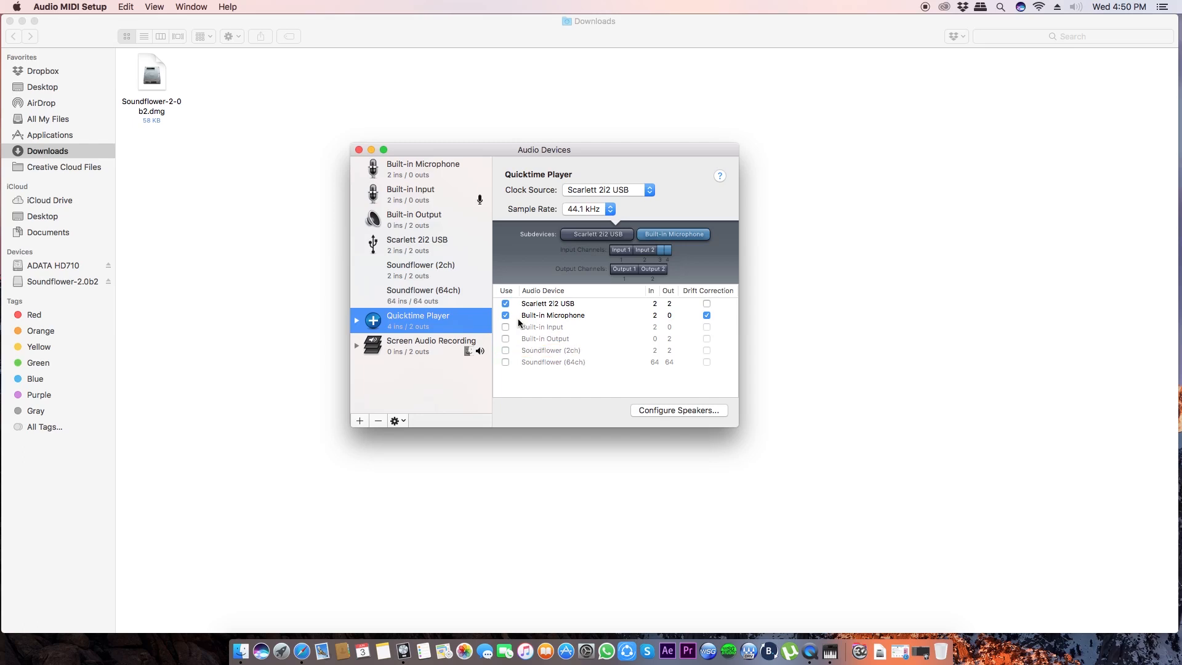
pyautogui.moveTo(447, 377)
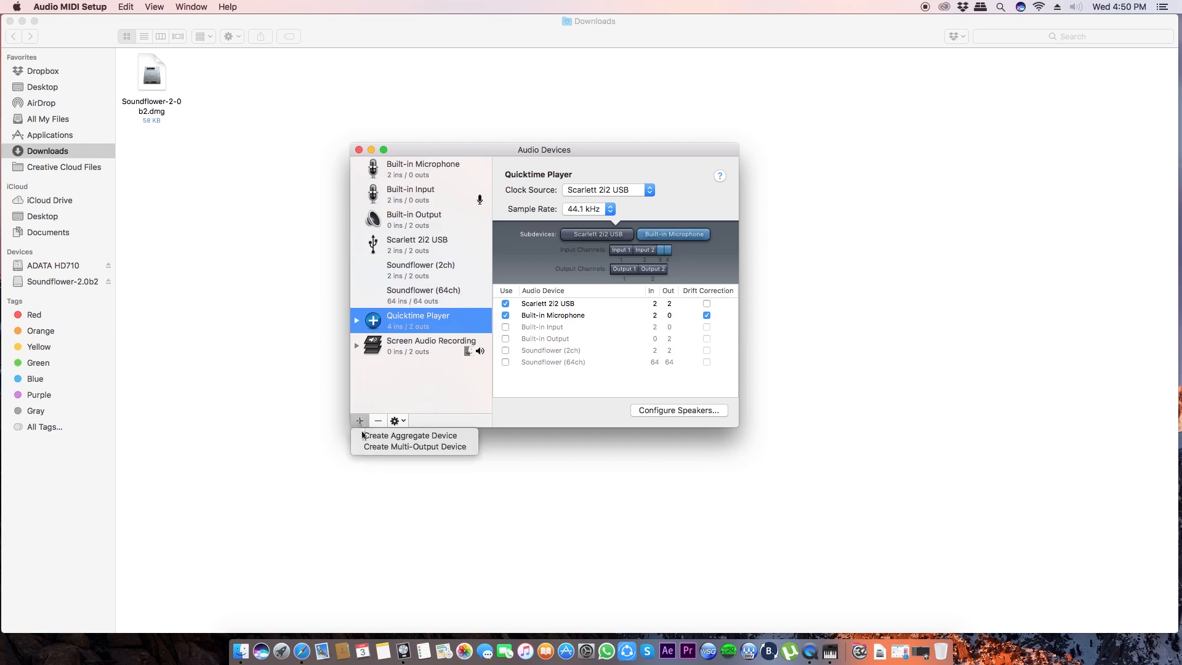
pyautogui.moveTo(413, 446)
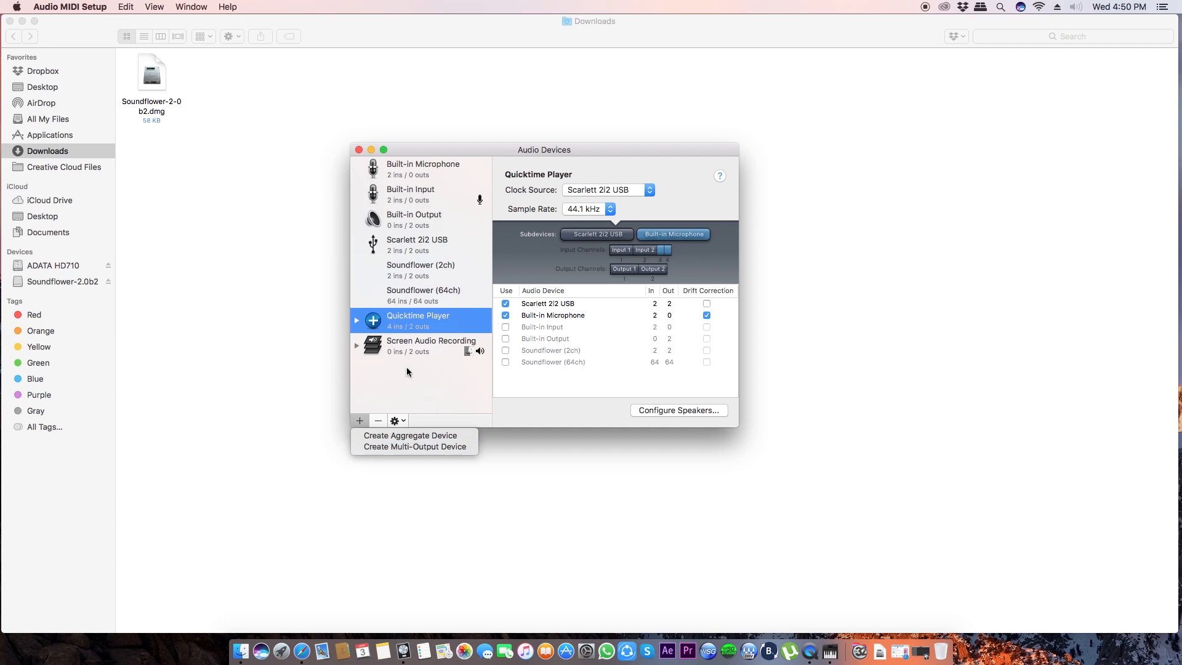
# Show the Screen Audio Recording multi-output device sending to Scarlett 2i2 USB and Soundflower (2ch).
pyautogui.click(430, 346)
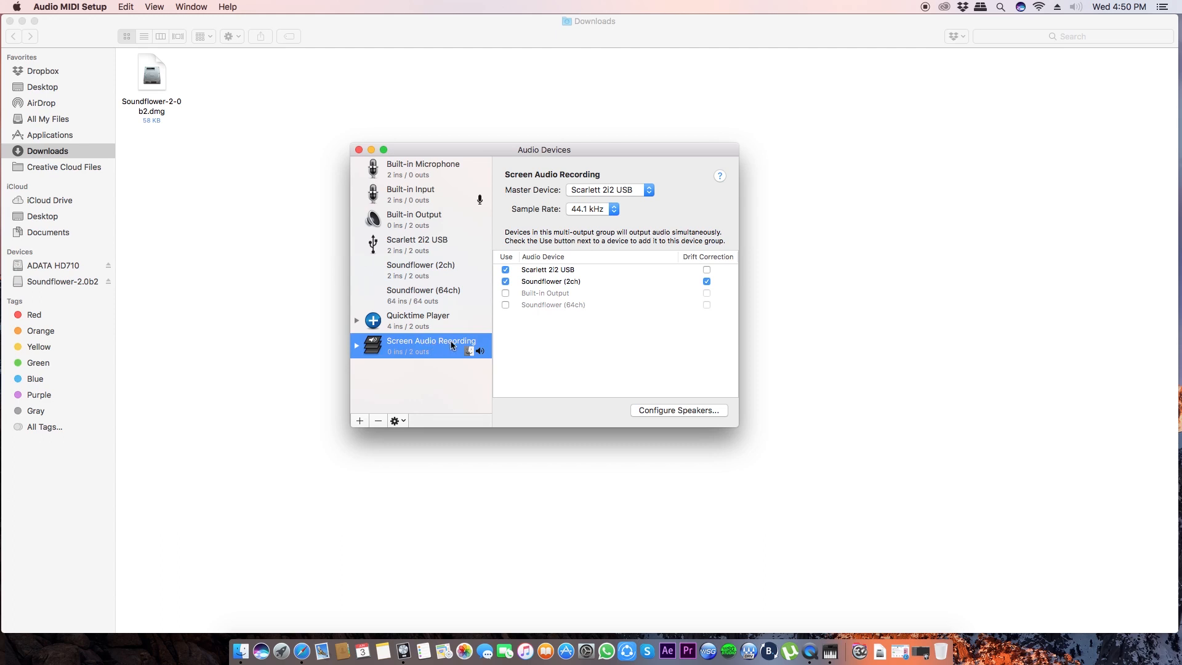
pyautogui.doubleClick(430, 340)
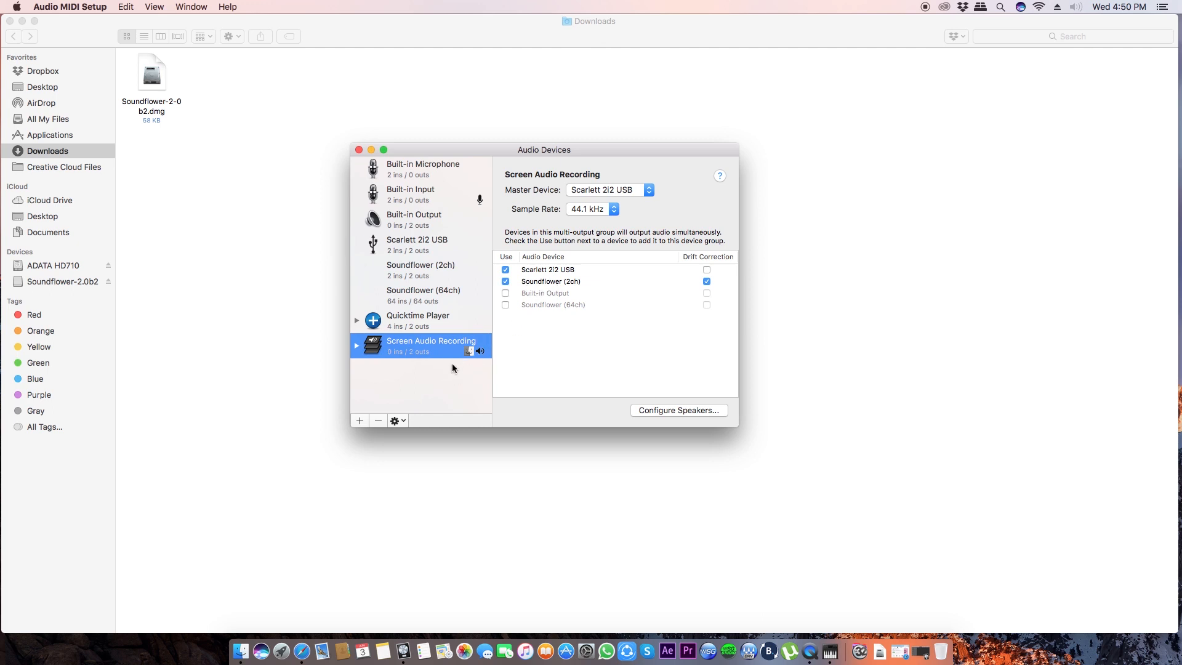
# Make Screen Audio Recording the system sound output in System Preferences.
pyautogui.click(15, 7)
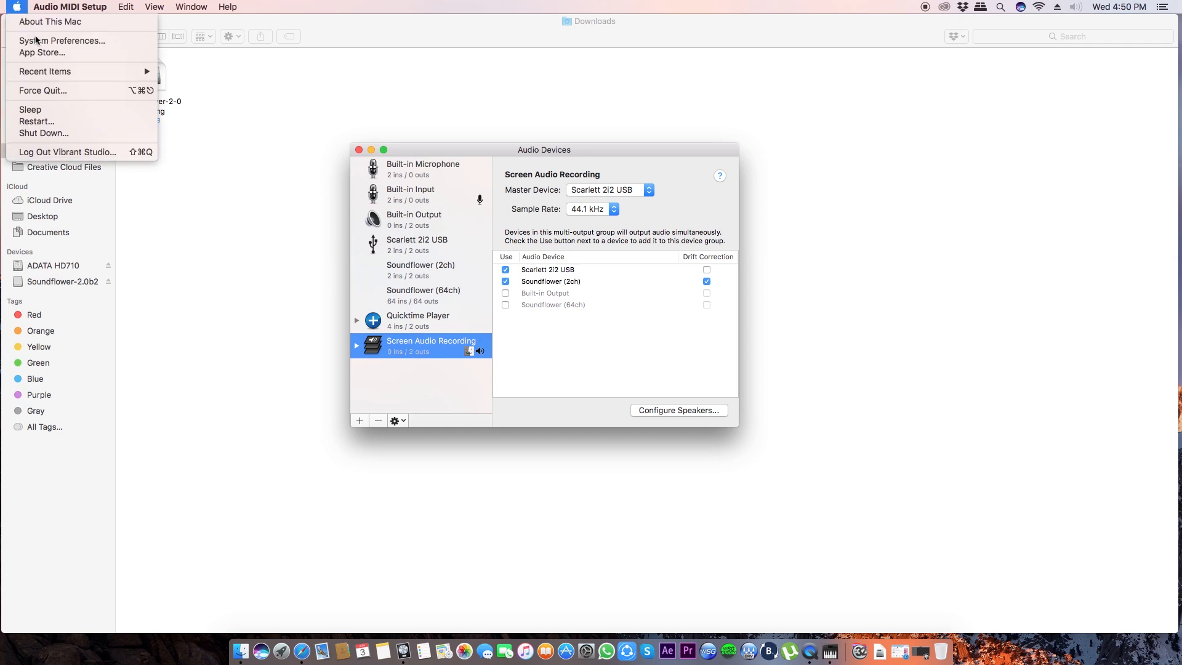
pyautogui.click(62, 40)
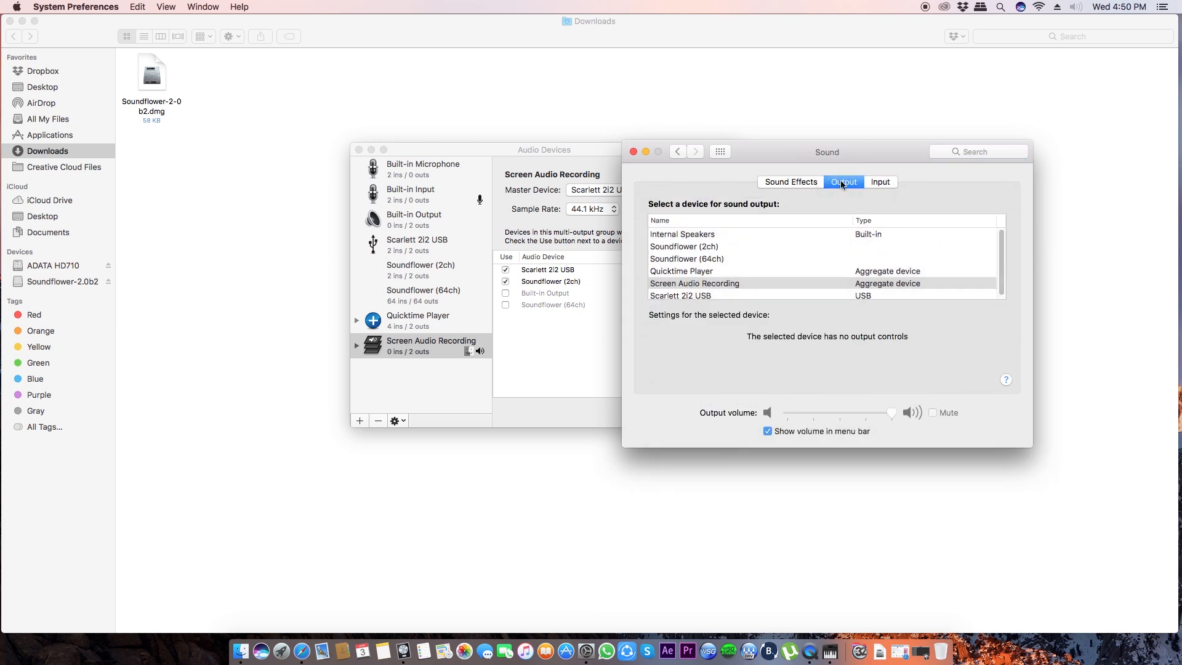
pyautogui.moveTo(710, 289)
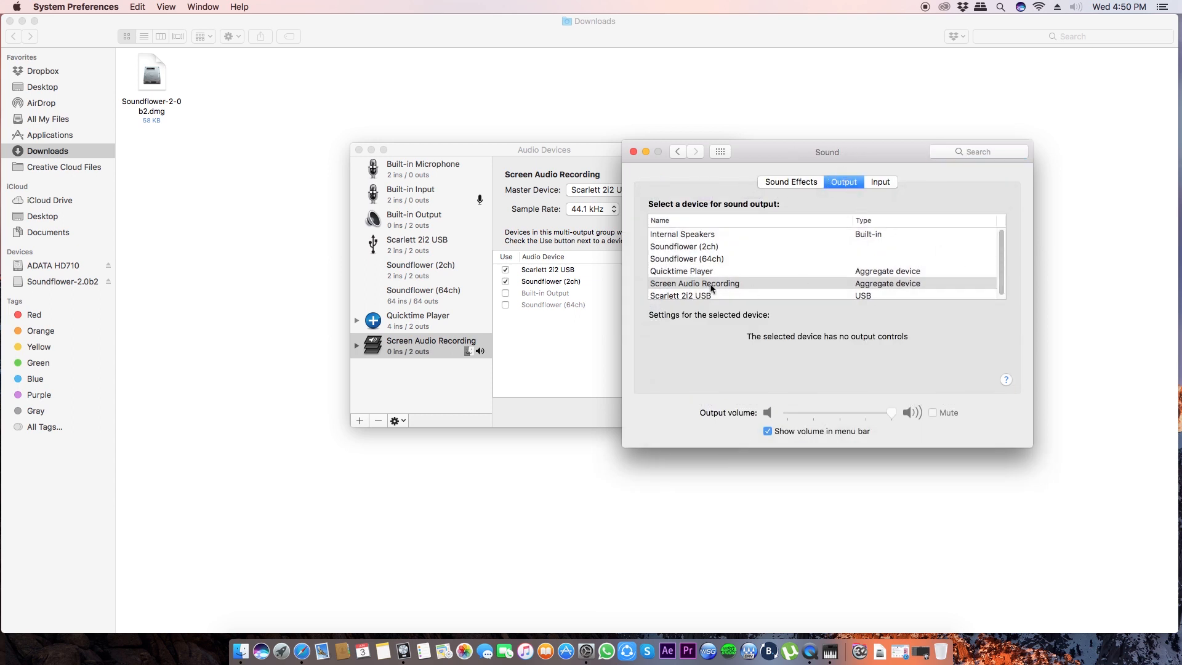
pyautogui.click(693, 283)
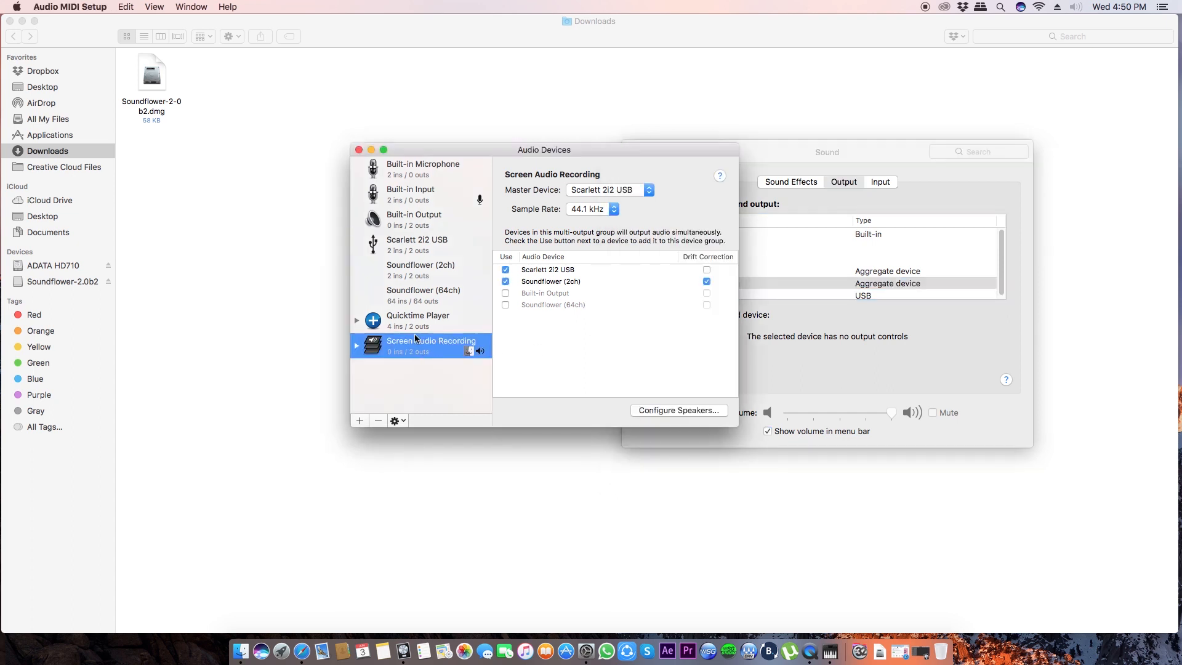
pyautogui.click(694, 282)
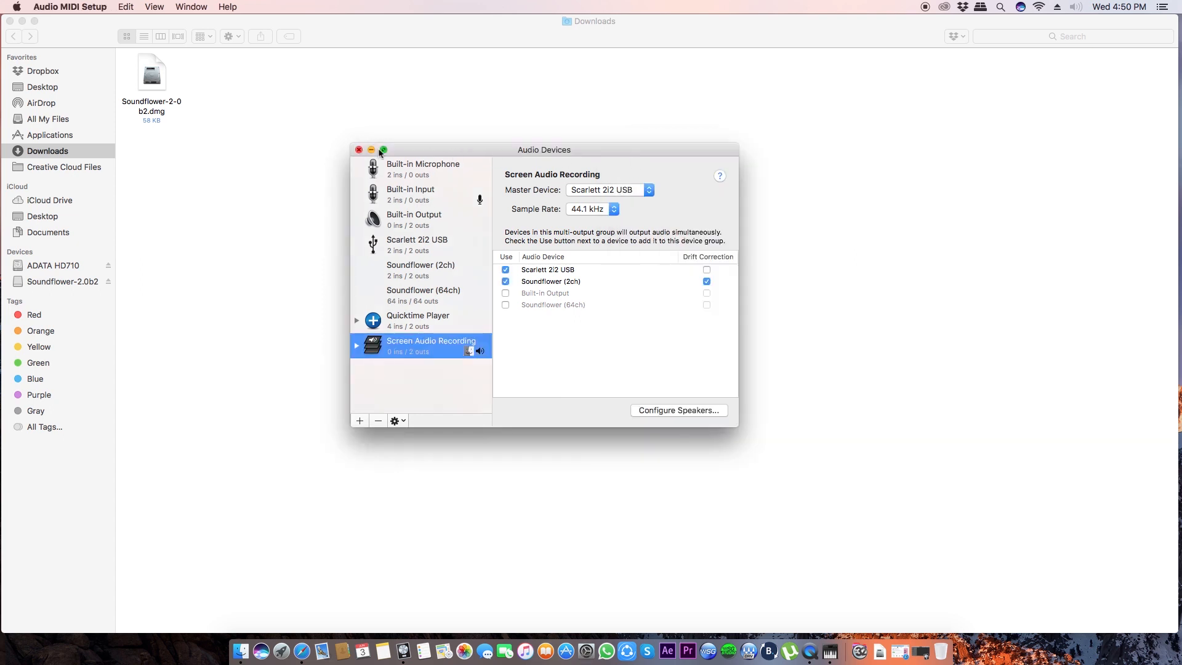
# Close the Audio Devices window and launch Logic Pro X.
pyautogui.click(359, 149)
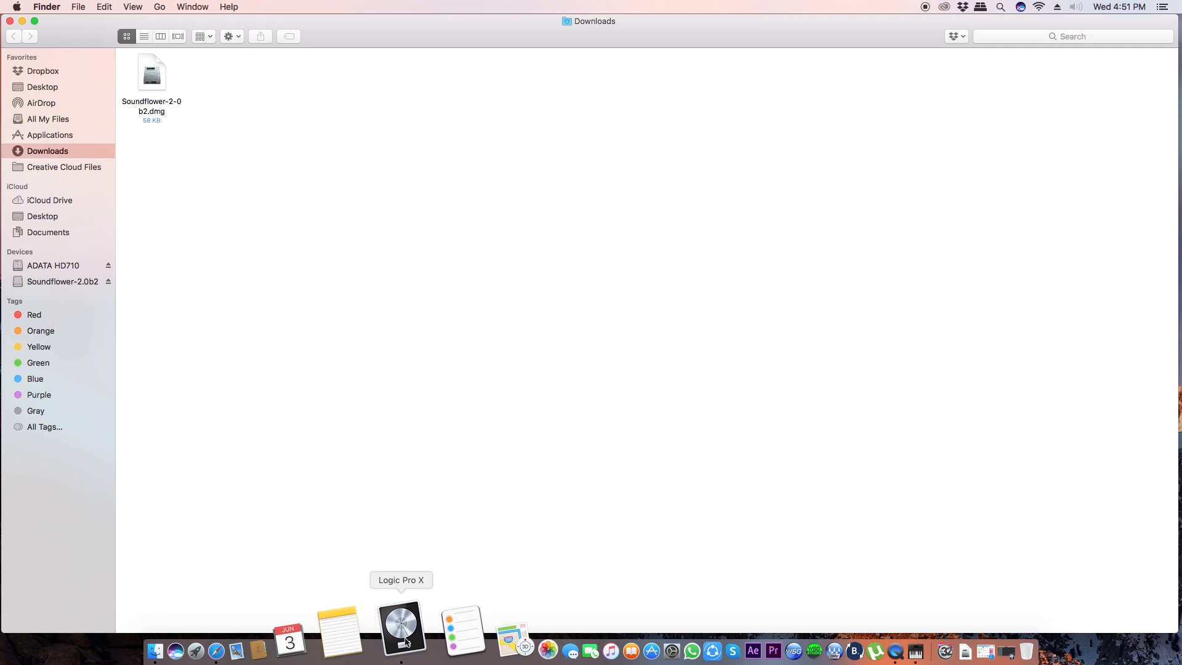
pyautogui.click(400, 629)
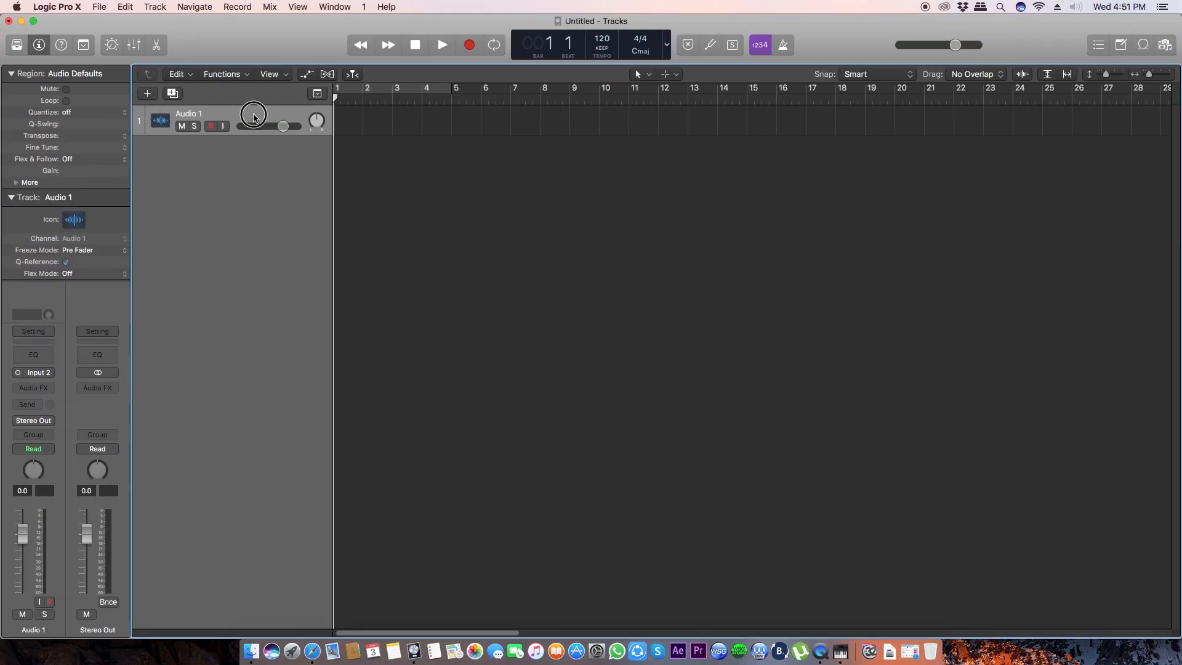
# Create a Drummer track with a SoCal (Kyle) drummer region.
pyautogui.click(147, 93)
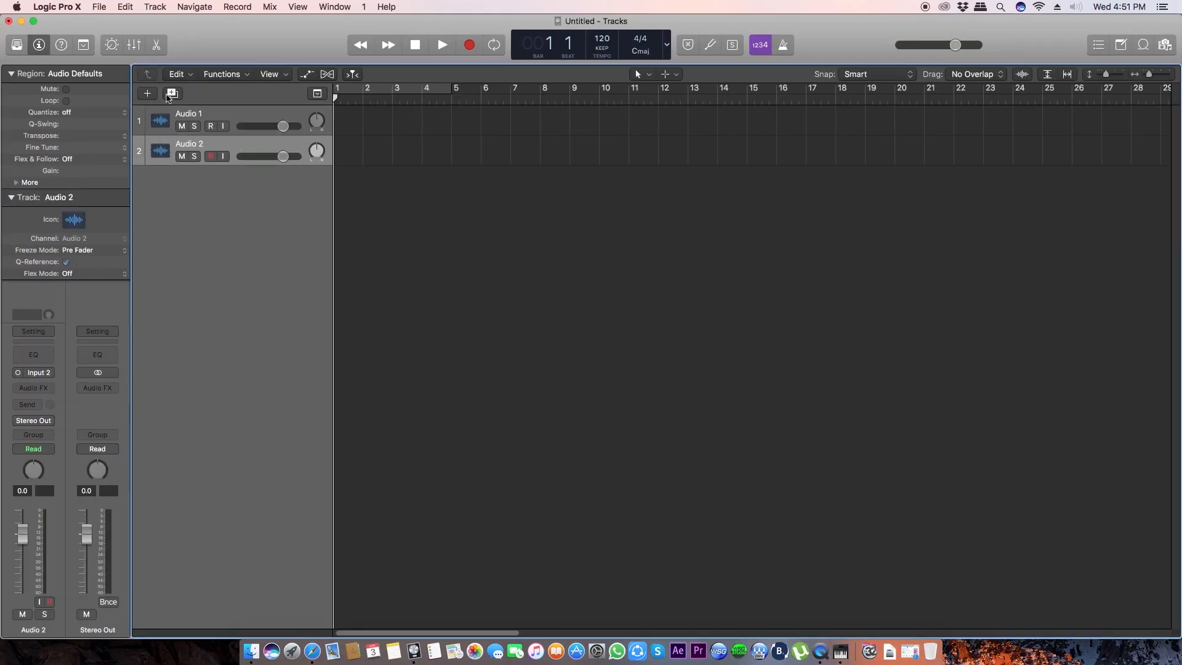
pyautogui.click(147, 94)
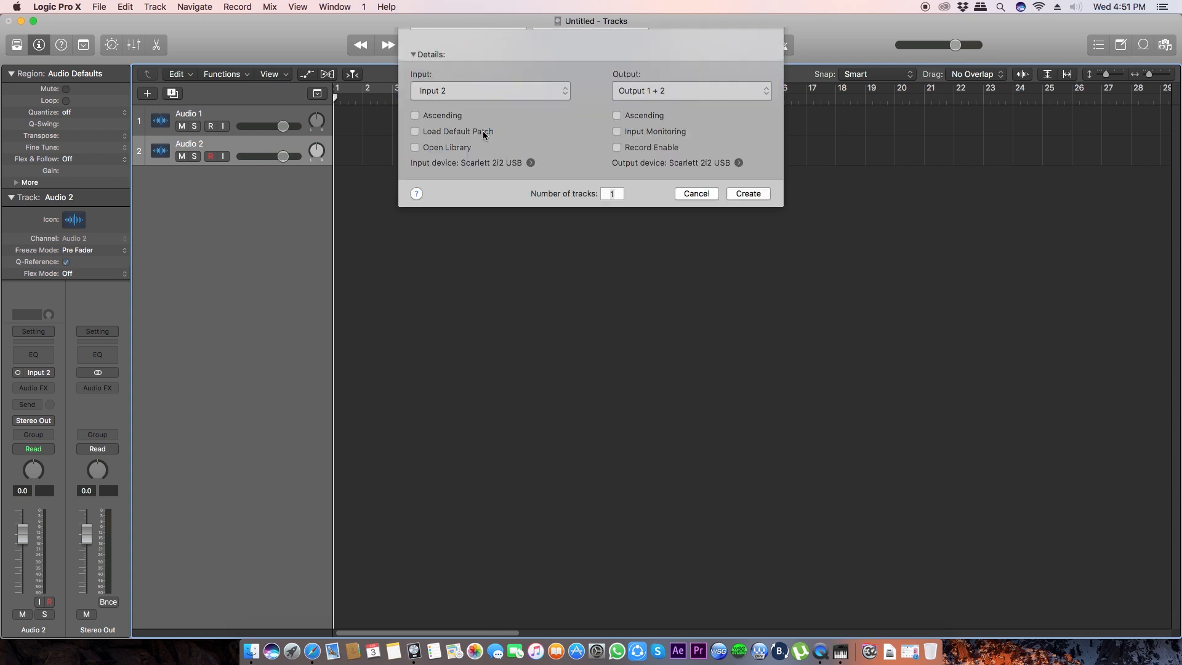
pyautogui.click(710, 57)
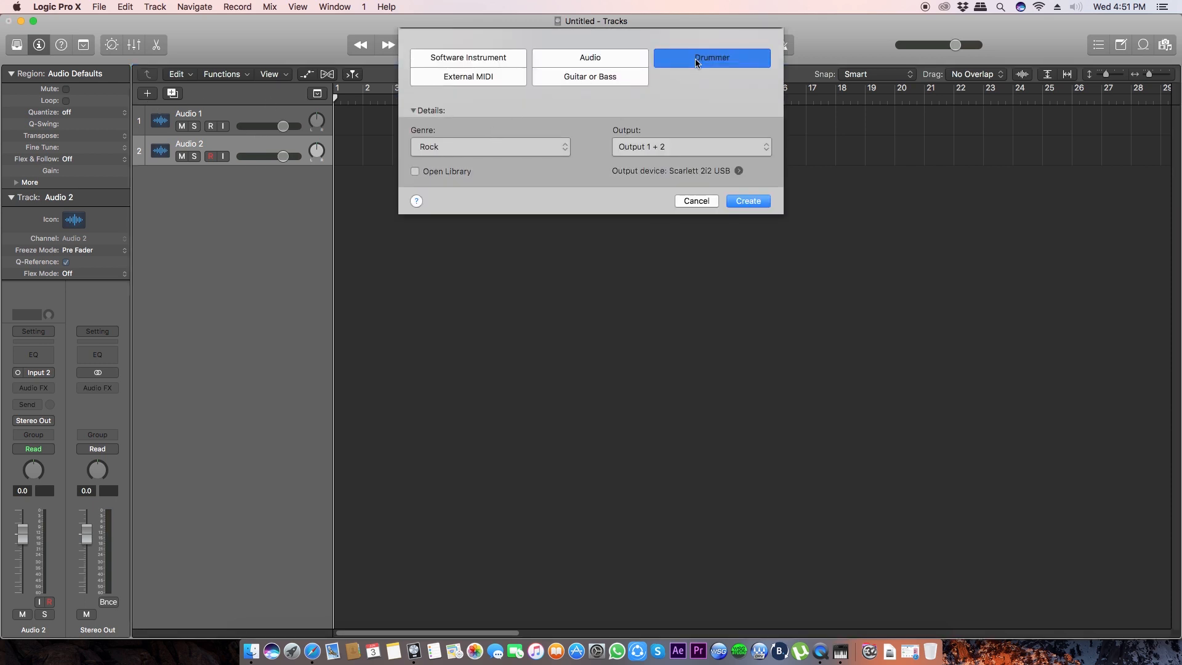
pyautogui.click(746, 200)
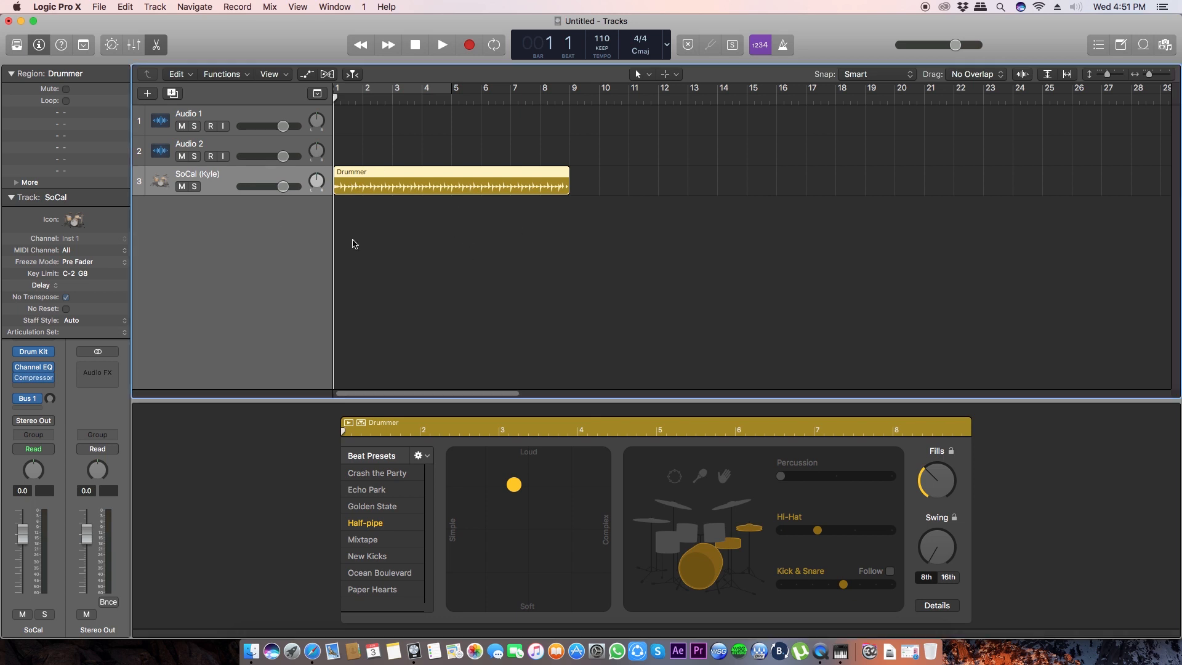
pyautogui.click(442, 44)
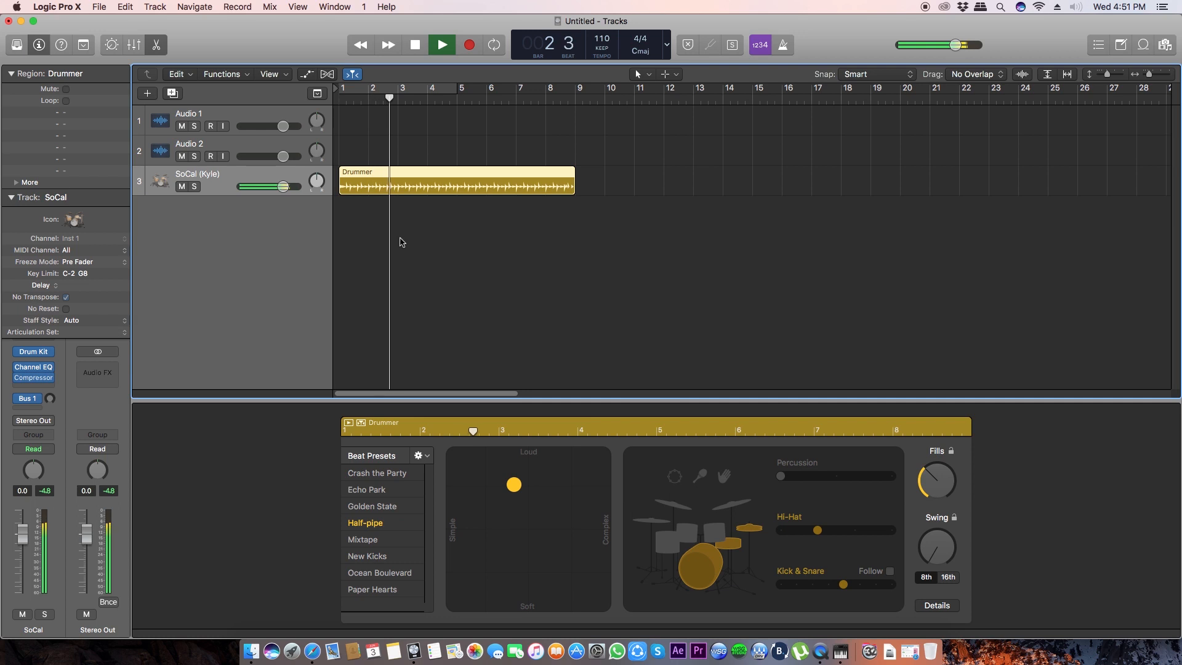
pyautogui.click(441, 44)
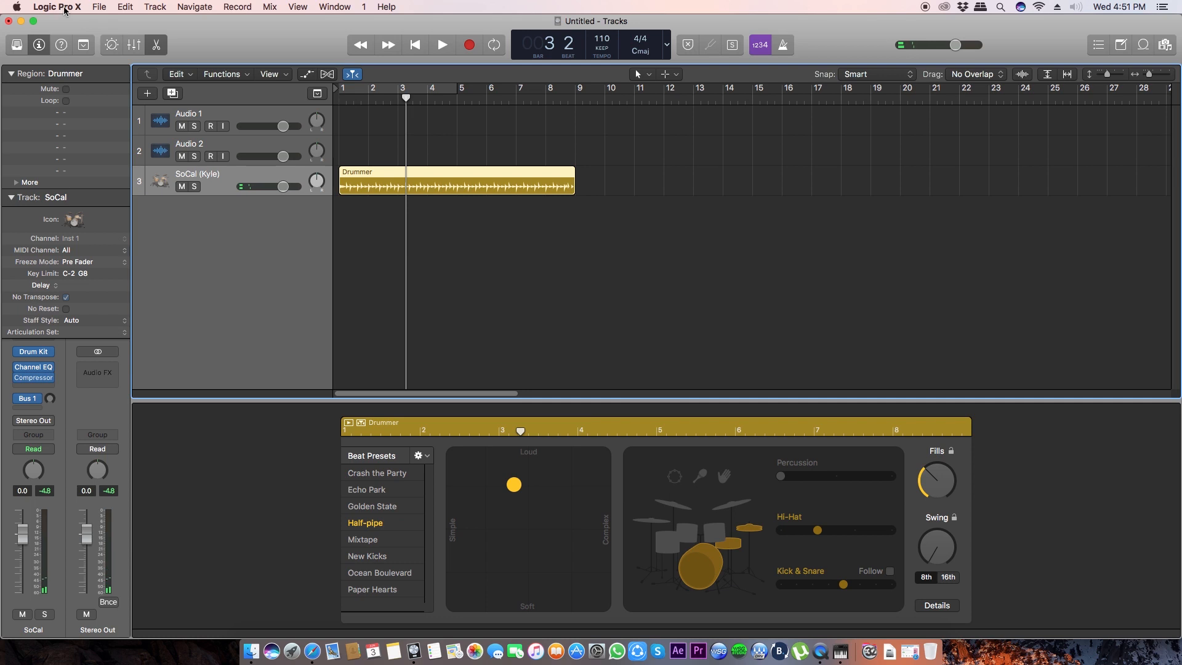
# Set Logic's audio output device to Screen Audio Recording and apply the change.
pyautogui.click(56, 7)
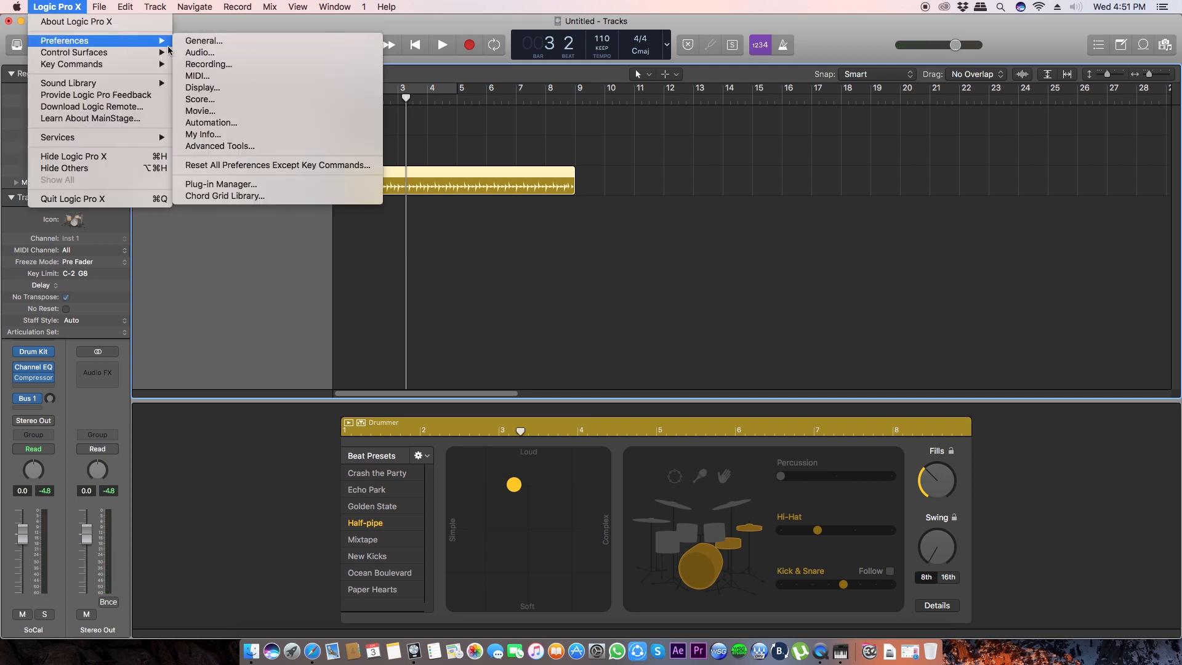
pyautogui.click(199, 52)
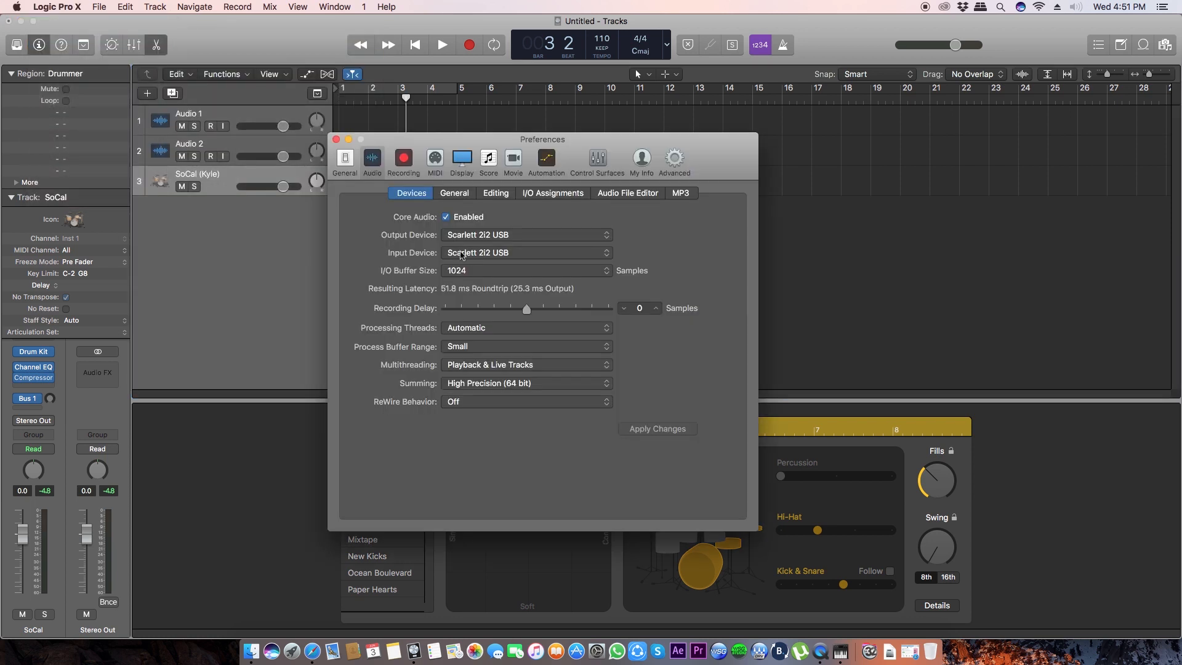
pyautogui.moveTo(501, 245)
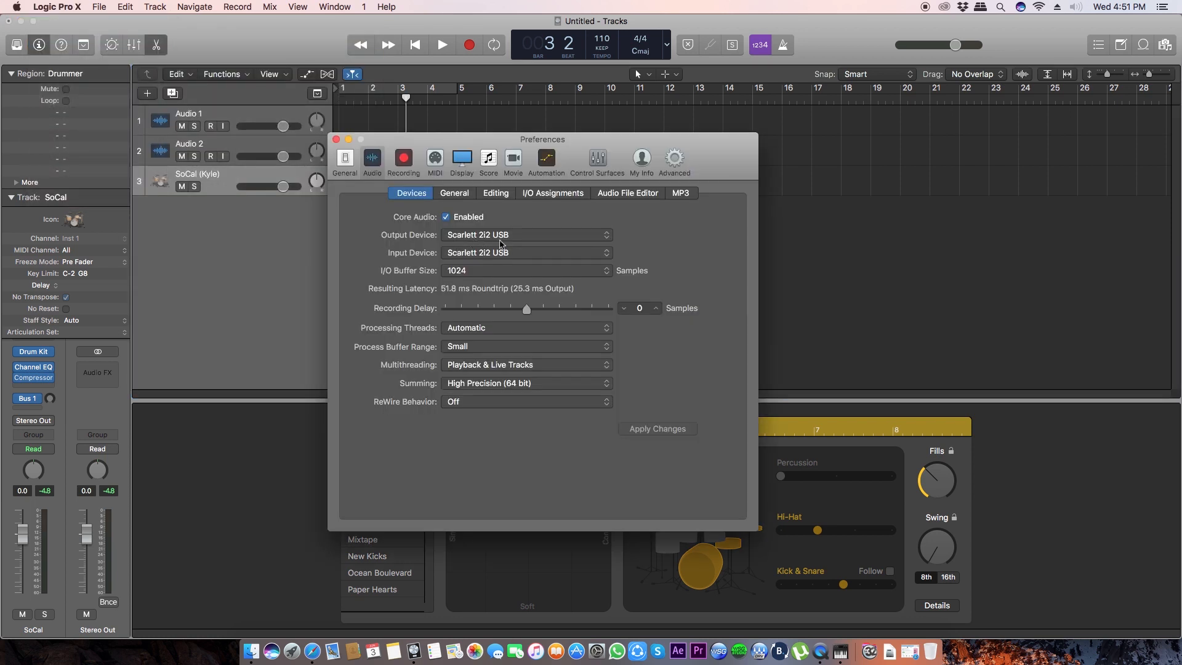
pyautogui.click(527, 235)
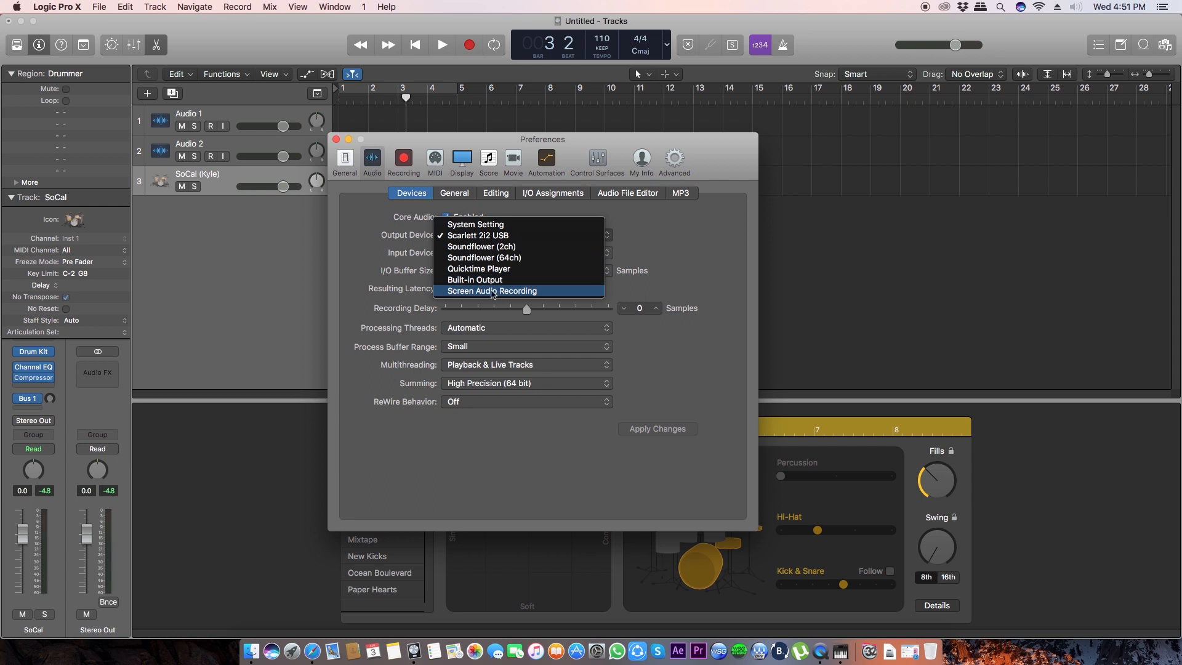
pyautogui.moveTo(505, 296)
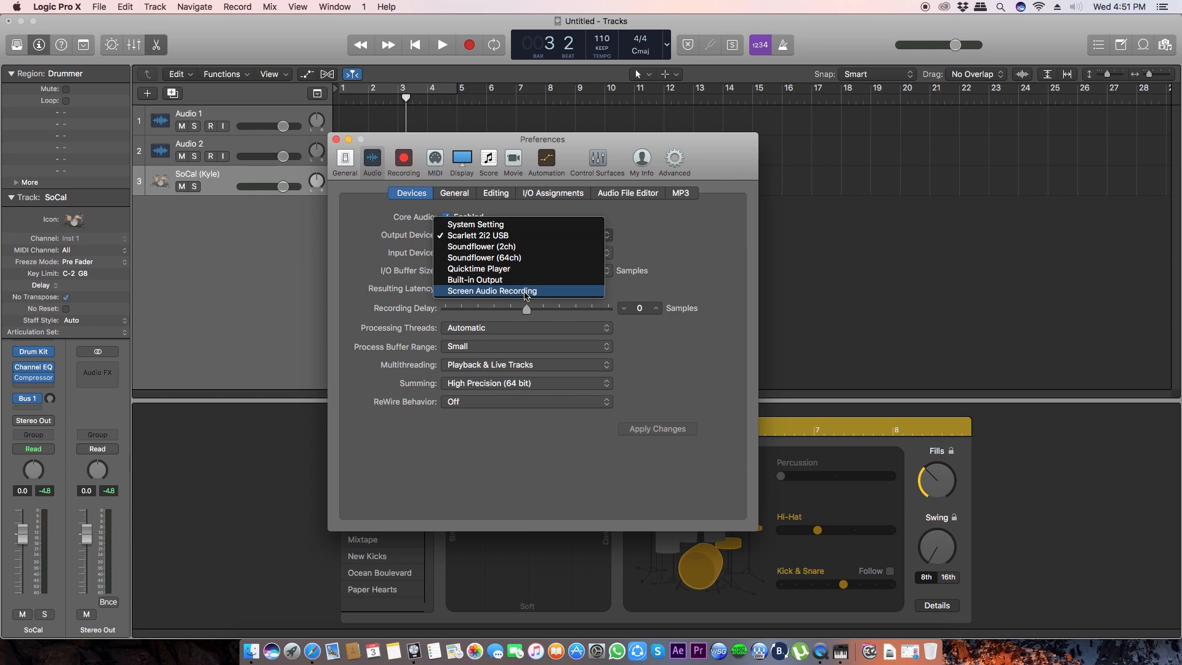
pyautogui.click(492, 291)
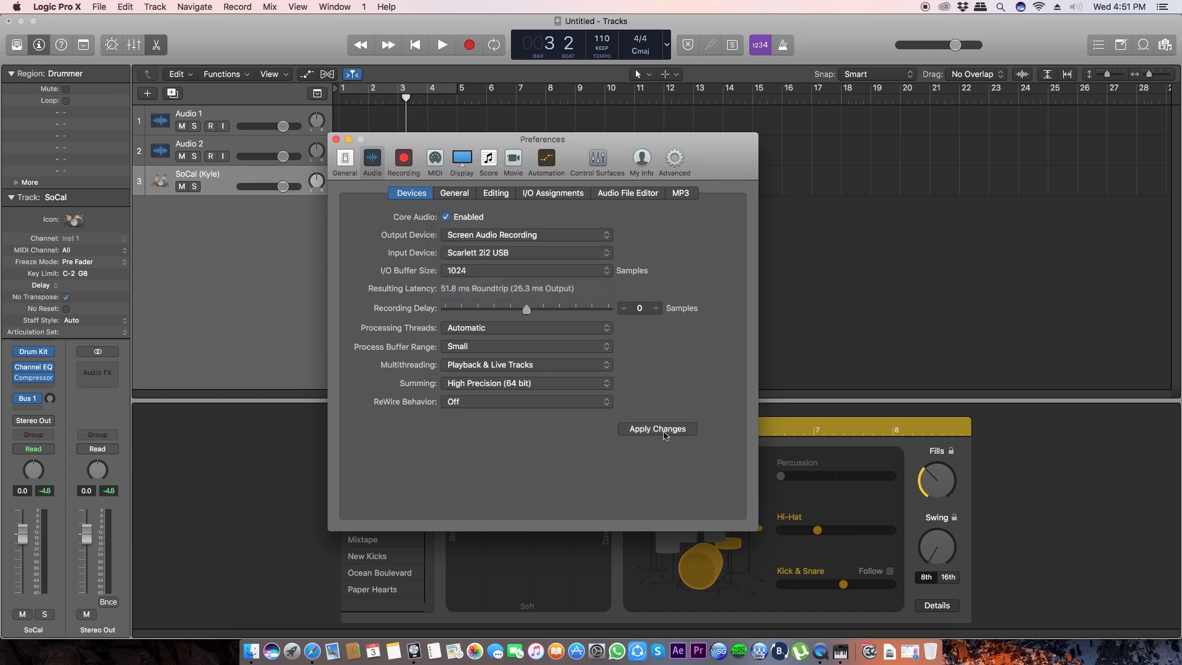
pyautogui.click(657, 429)
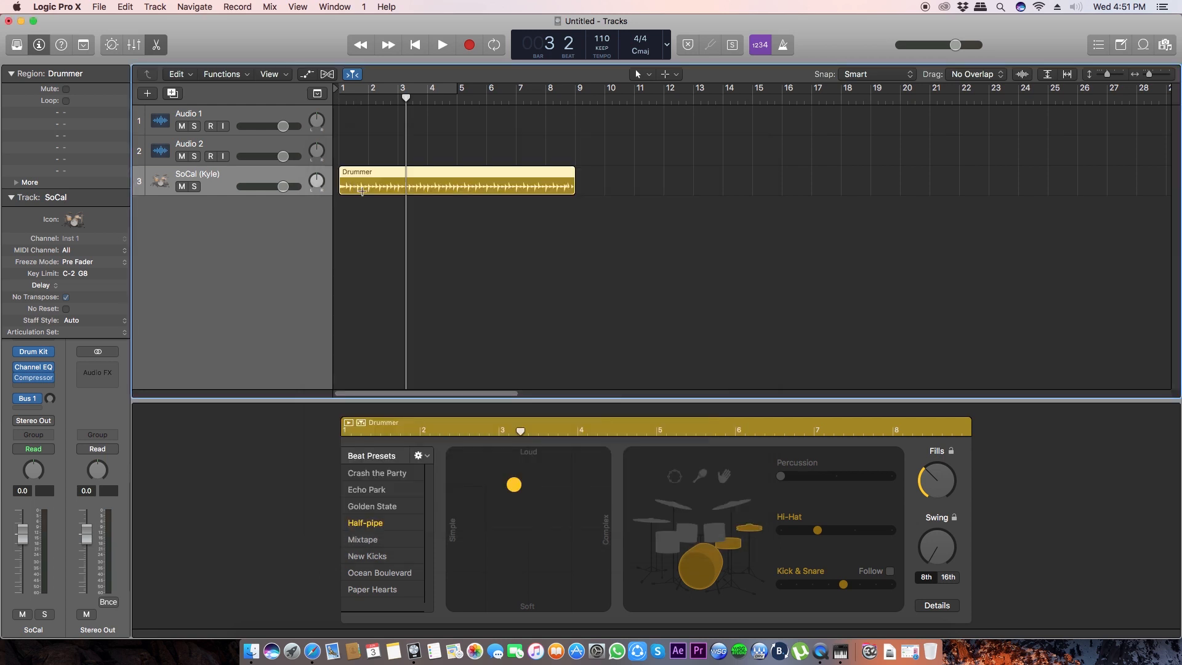
pyautogui.click(442, 45)
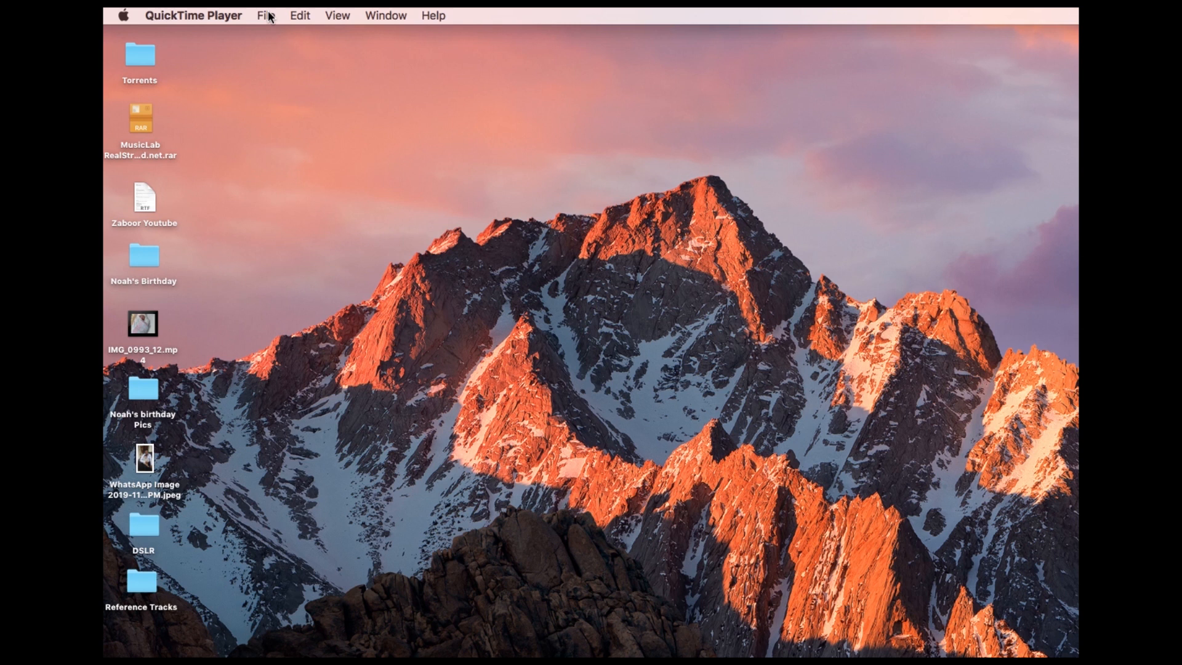
# Start a new QuickTime audio recording from the File menu.
pyautogui.click(264, 15)
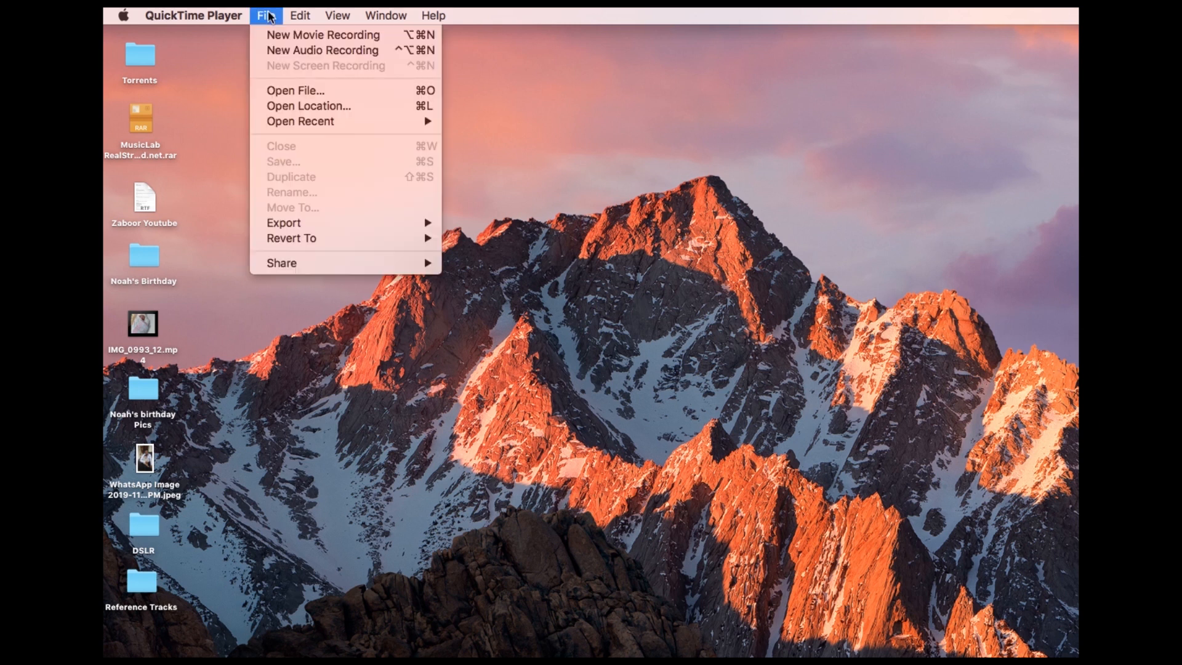
pyautogui.moveTo(322, 50)
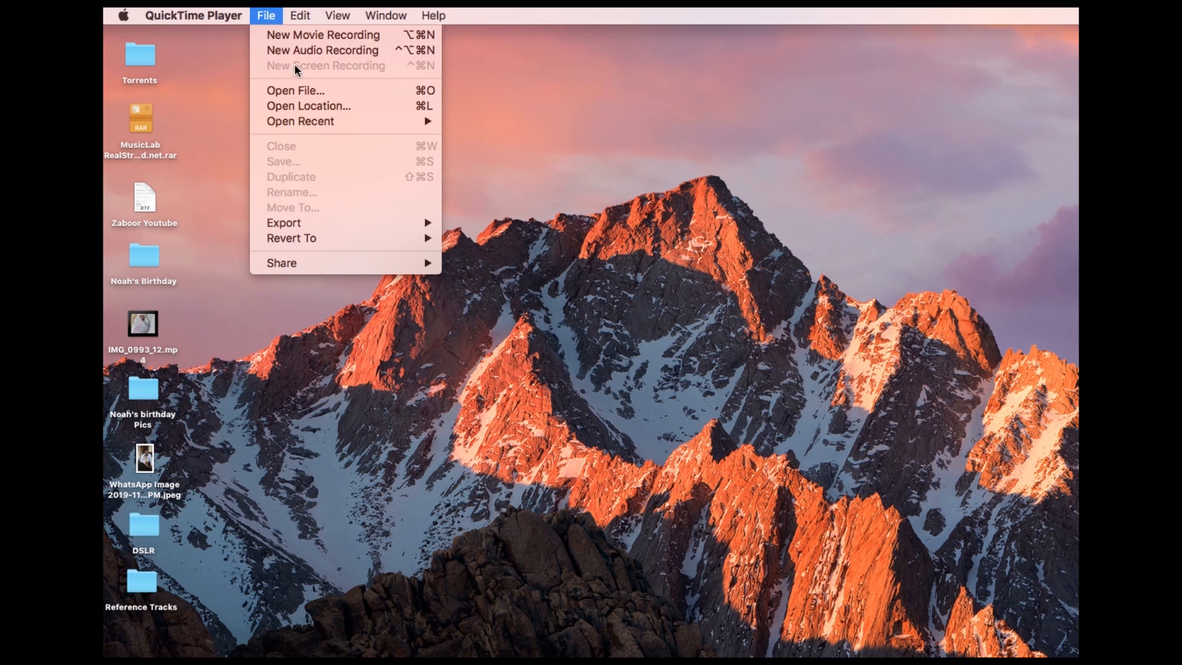
pyautogui.moveTo(359, 70)
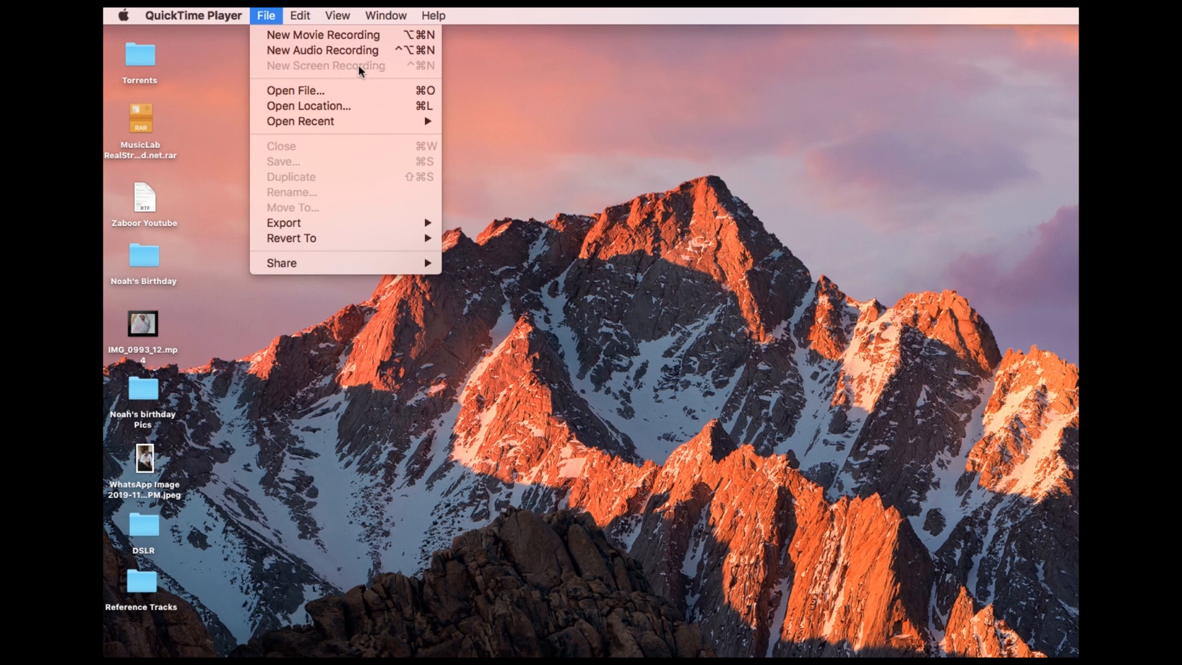
pyautogui.moveTo(324, 70)
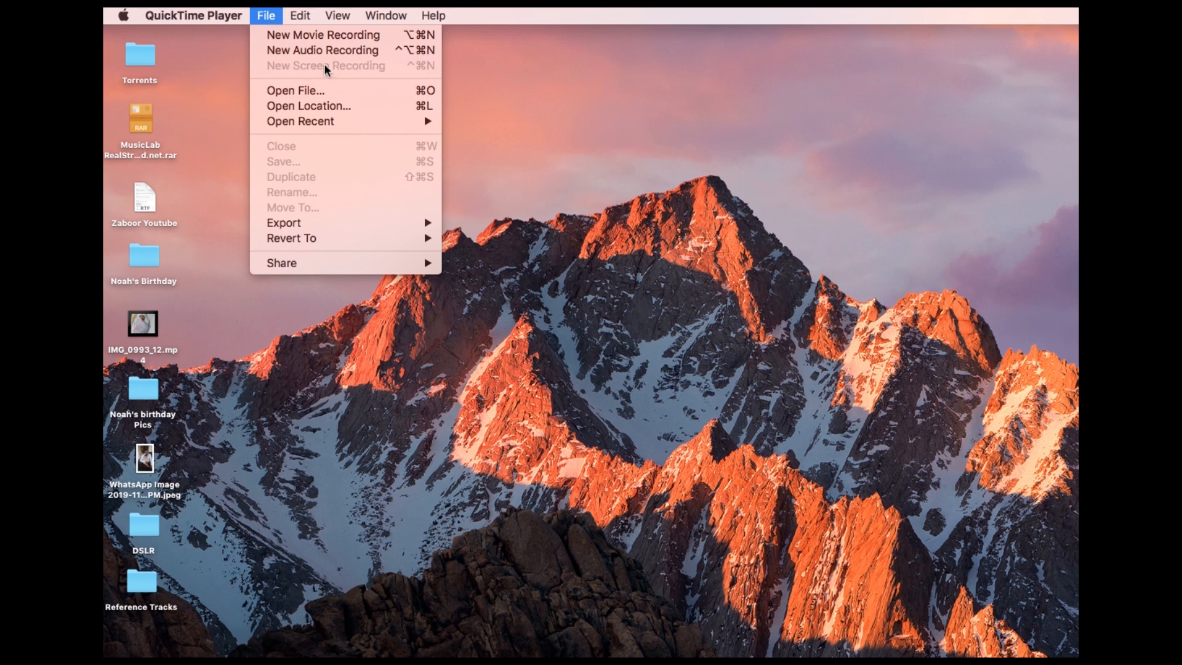
pyautogui.moveTo(398, 70)
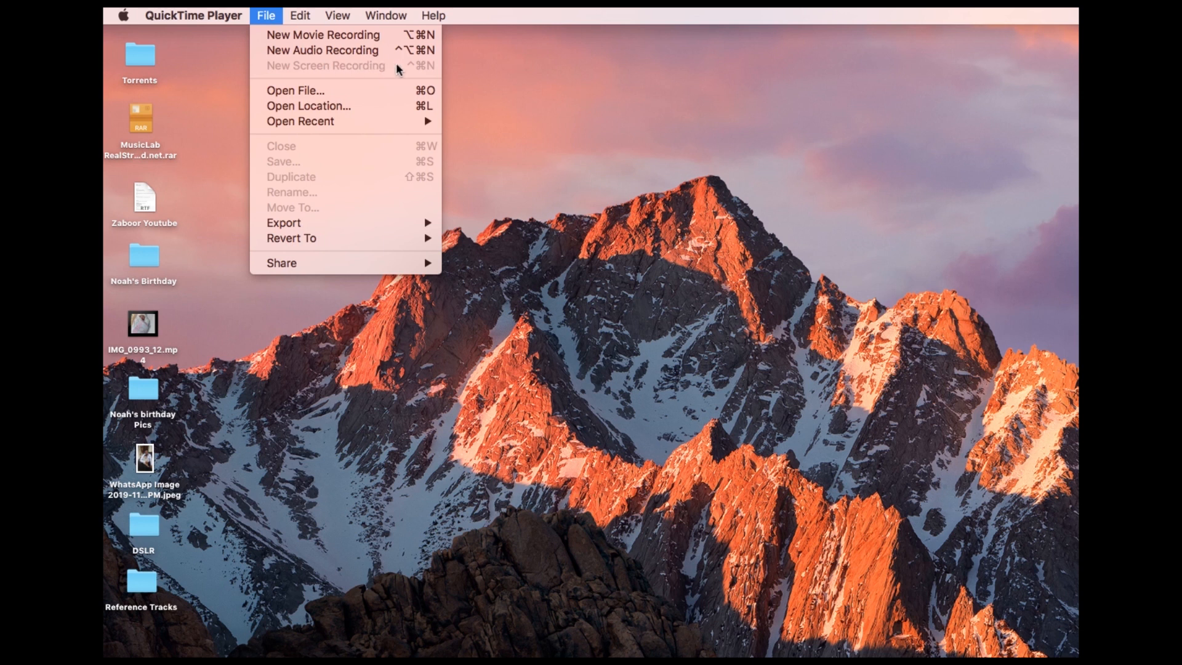
pyautogui.moveTo(430, 68)
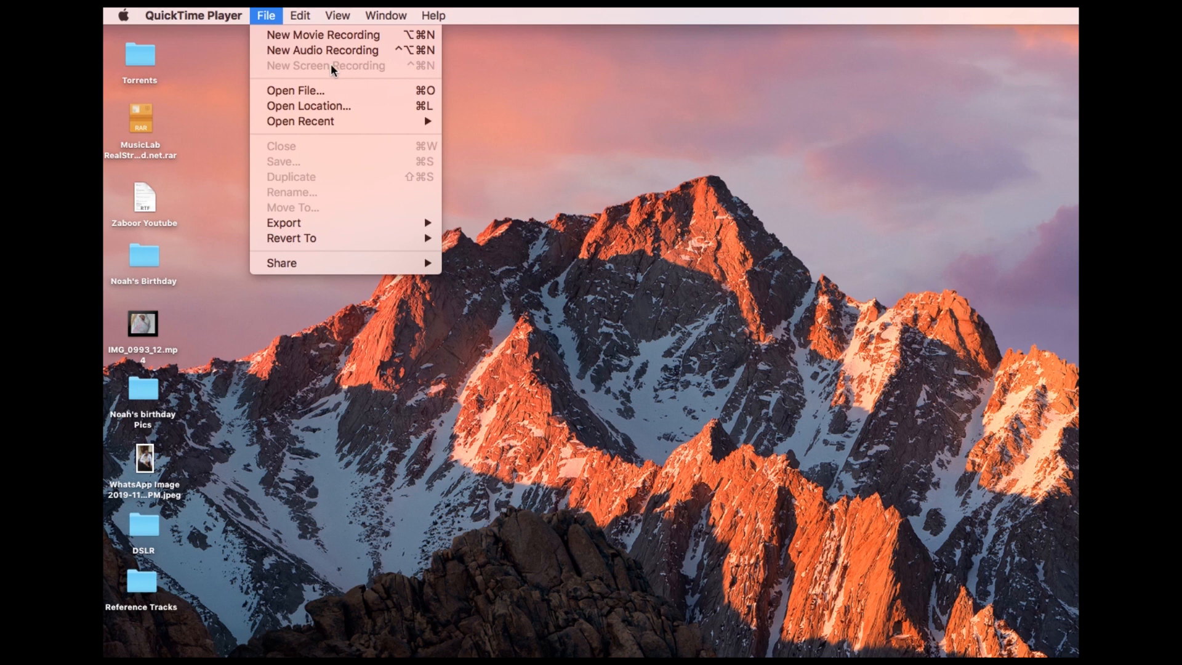
pyautogui.moveTo(322, 50)
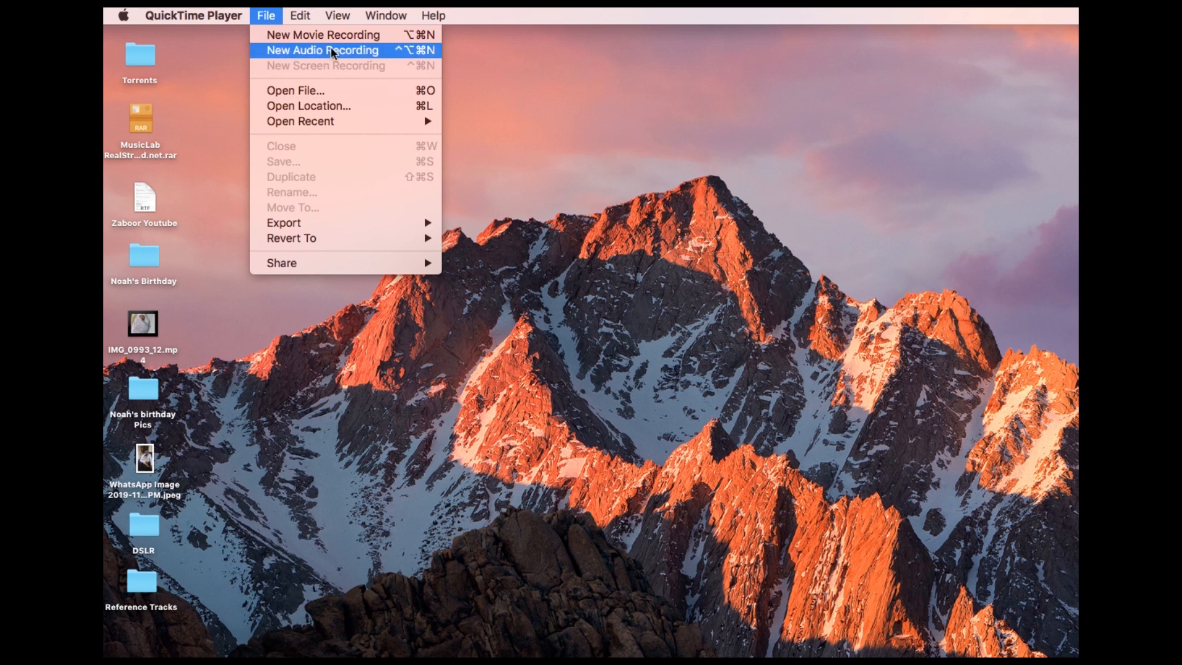
pyautogui.click(322, 51)
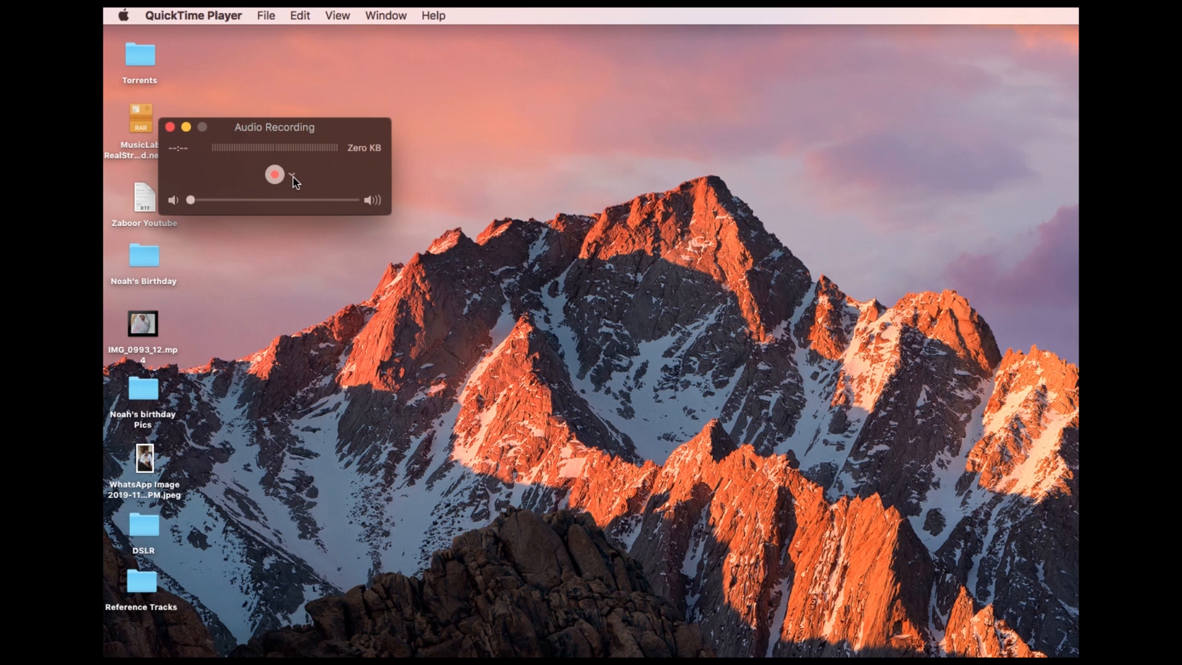
# Choose Soundflower (2ch) as the QuickTime recording microphone and close the recording window.
pyautogui.click(291, 174)
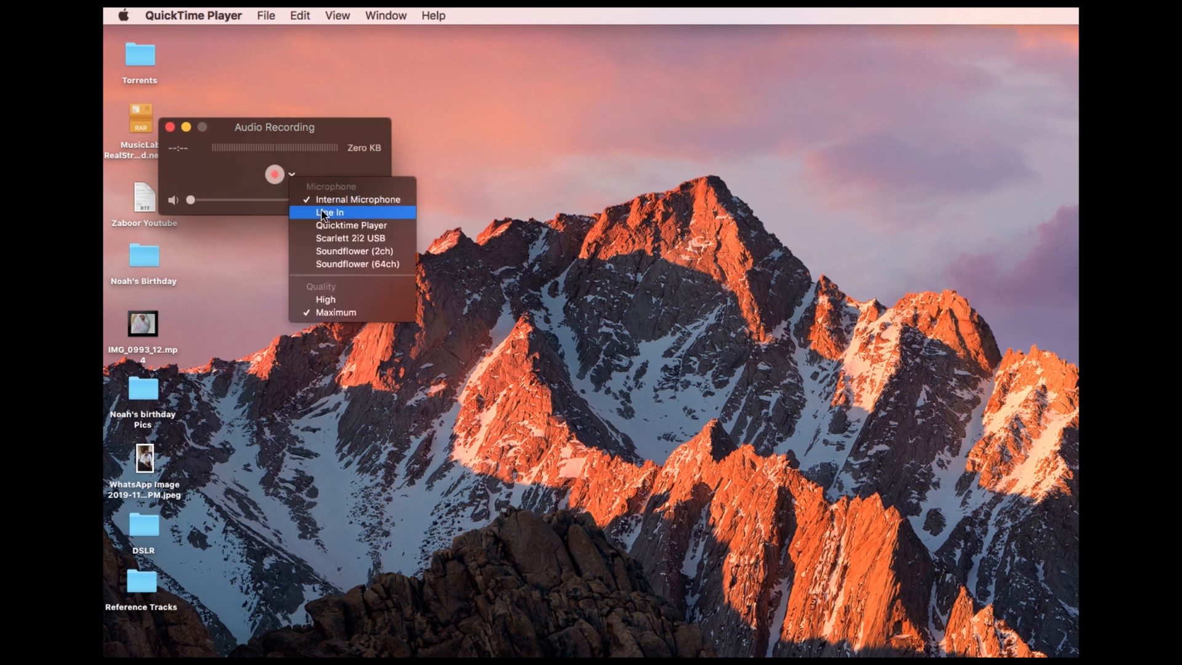
pyautogui.moveTo(390, 252)
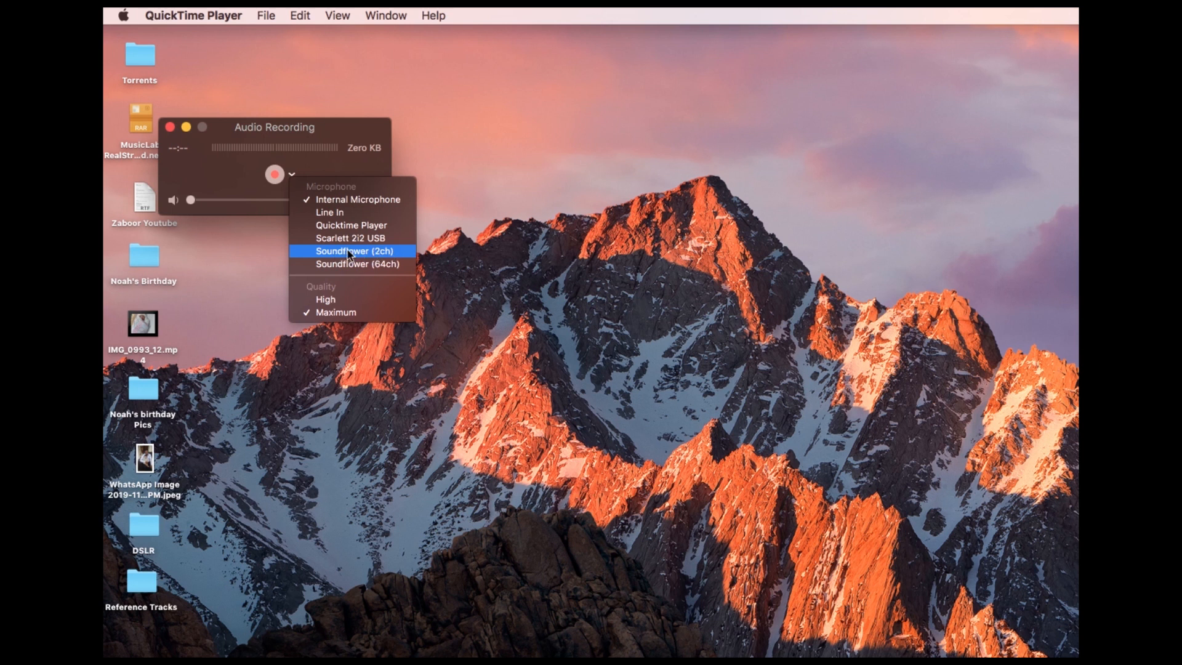
pyautogui.moveTo(362, 260)
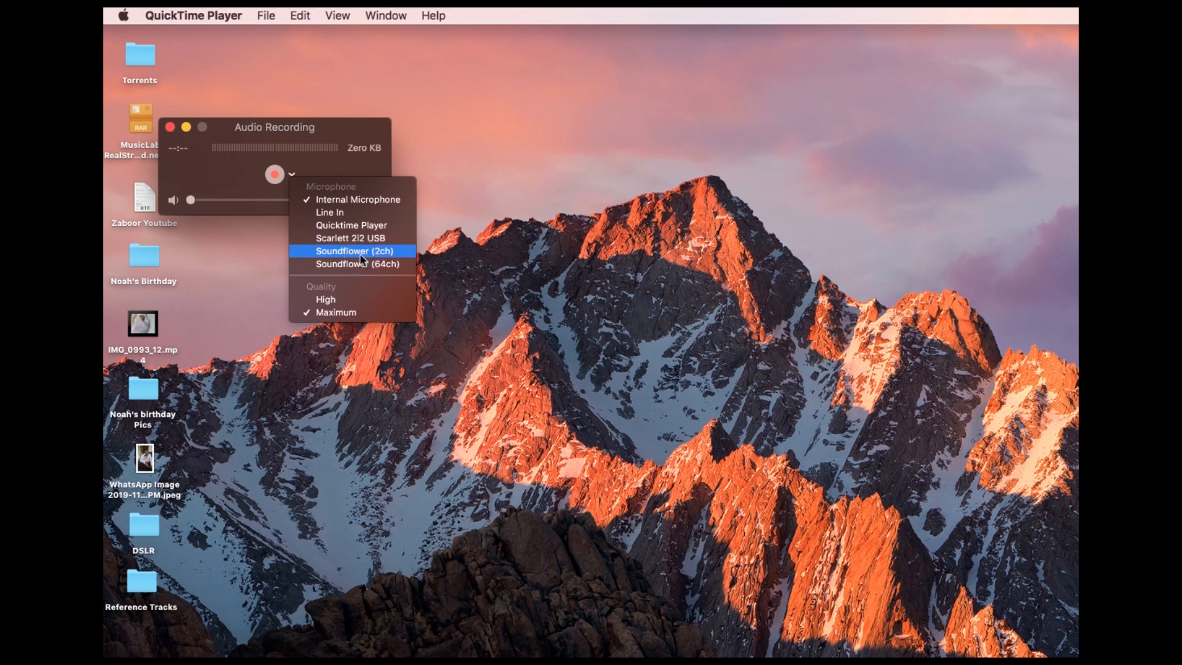
pyautogui.click(354, 251)
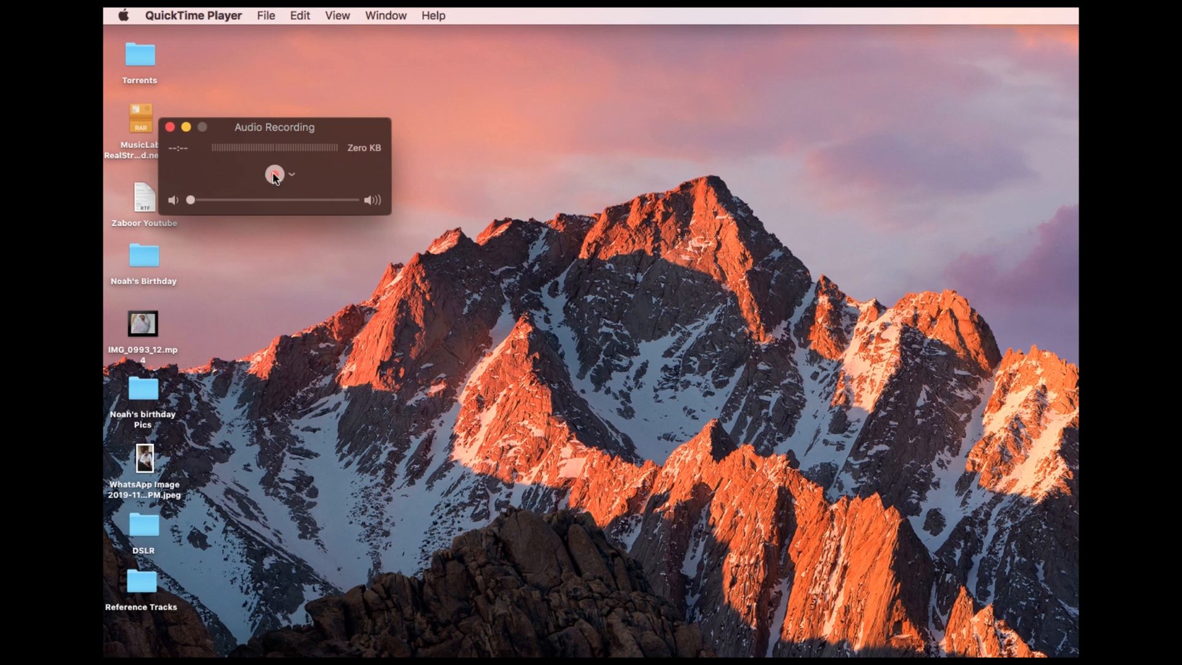
pyautogui.click(171, 127)
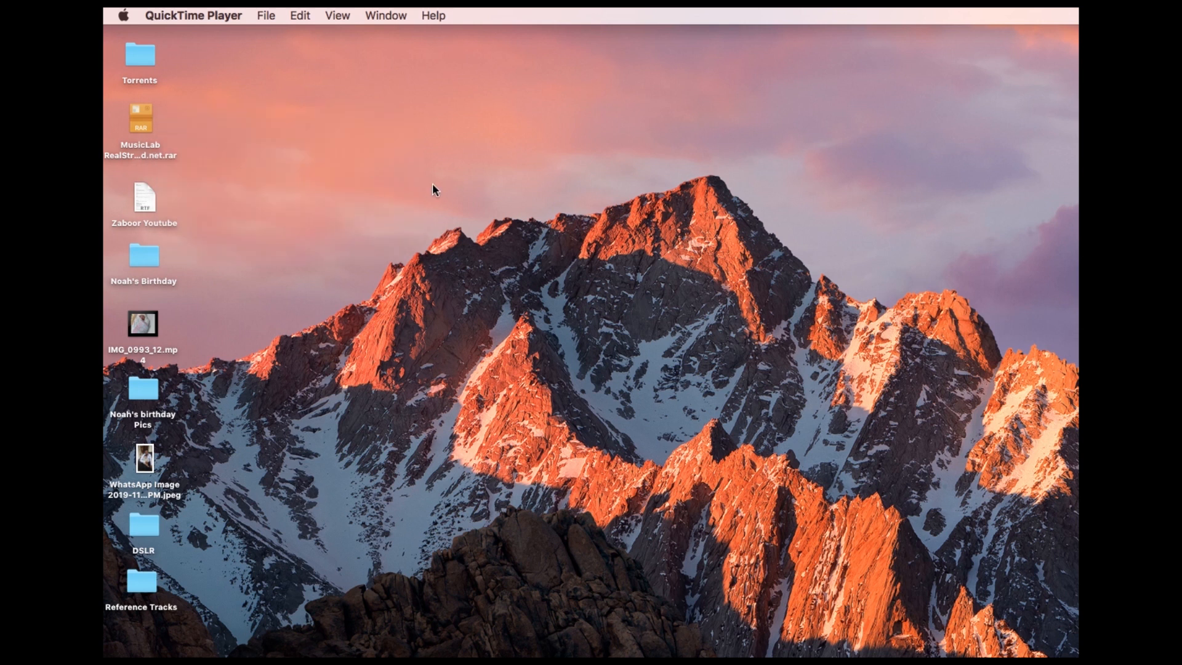